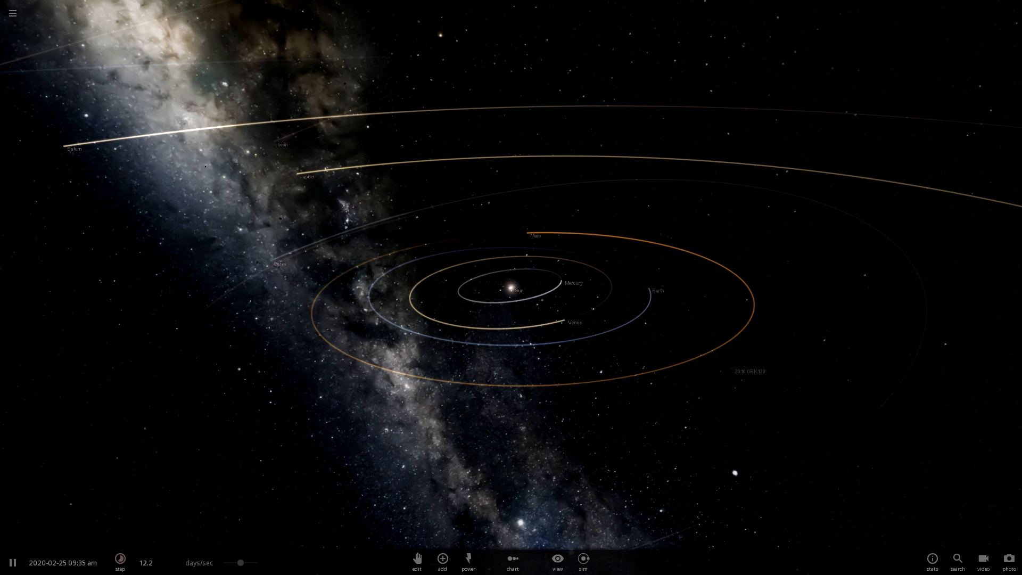
# Step: Clear to an empty simulation and add the moon Ganymede from the Moons catalogue
pyautogui.click(12, 13)
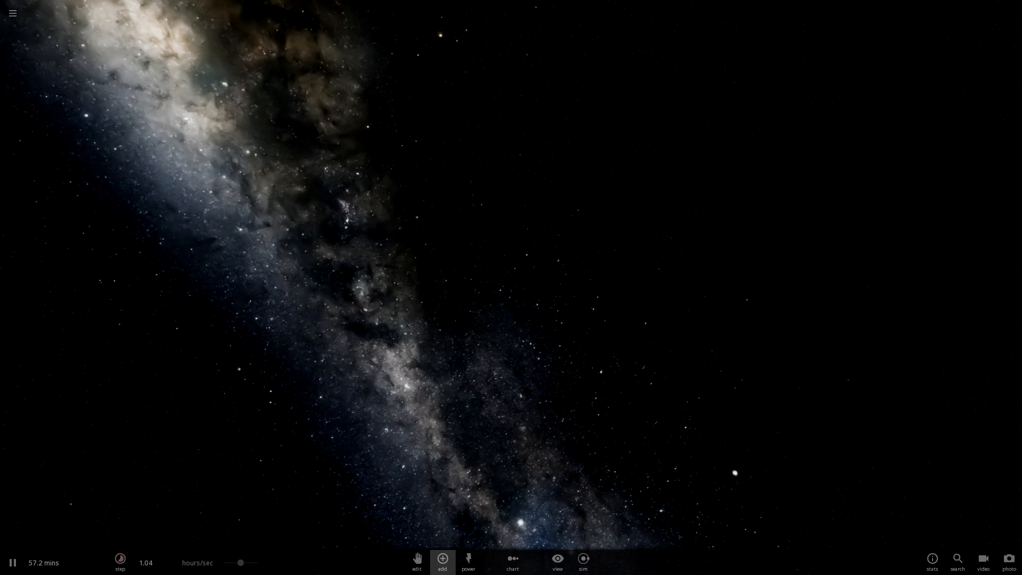
pyautogui.click(442, 561)
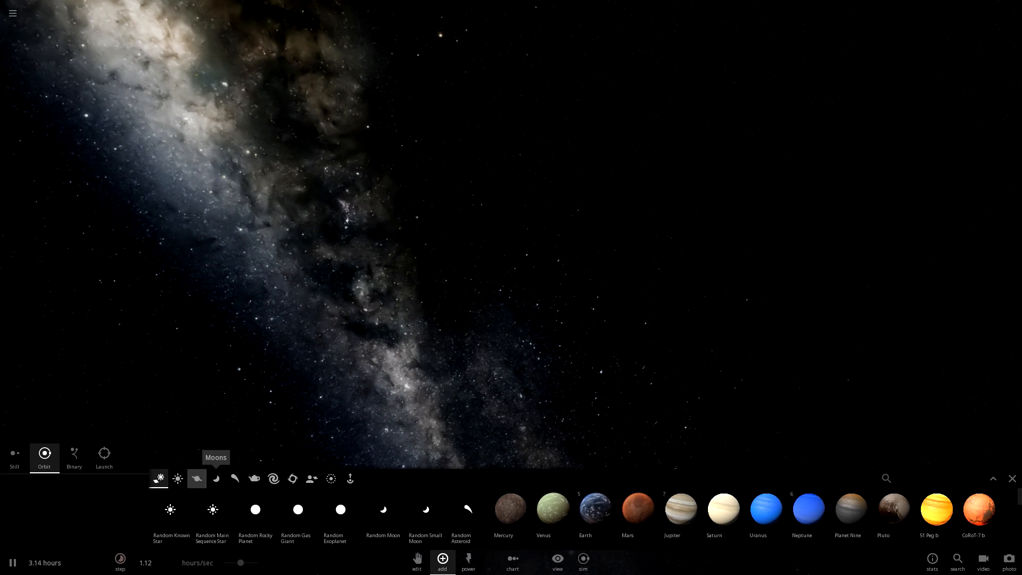
pyautogui.click(216, 477)
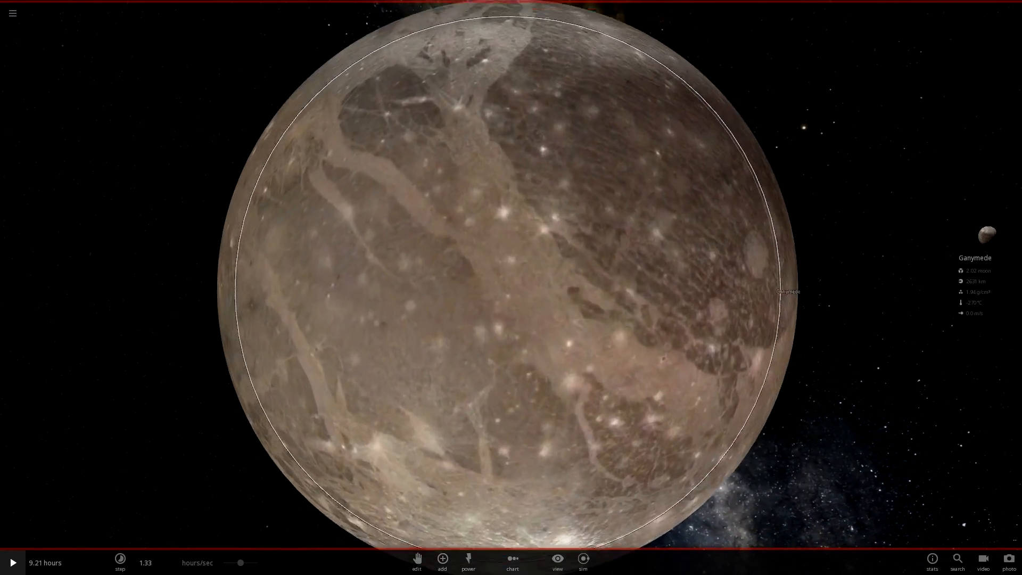
# Step: Reopen the add-object catalogue on the moons collection with Ganymede alone in the scene
pyautogui.scroll(-3)
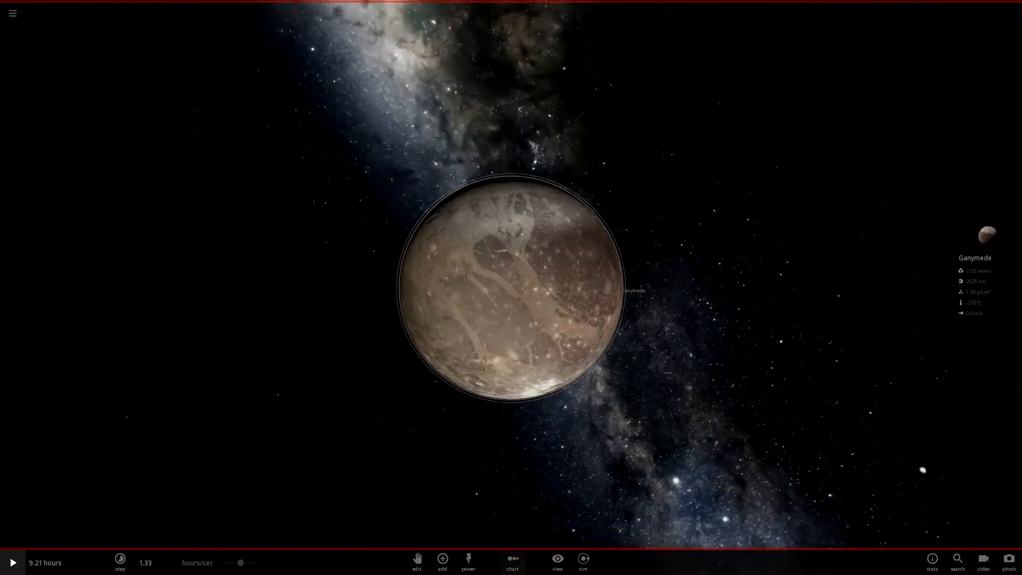
pyautogui.click(442, 559)
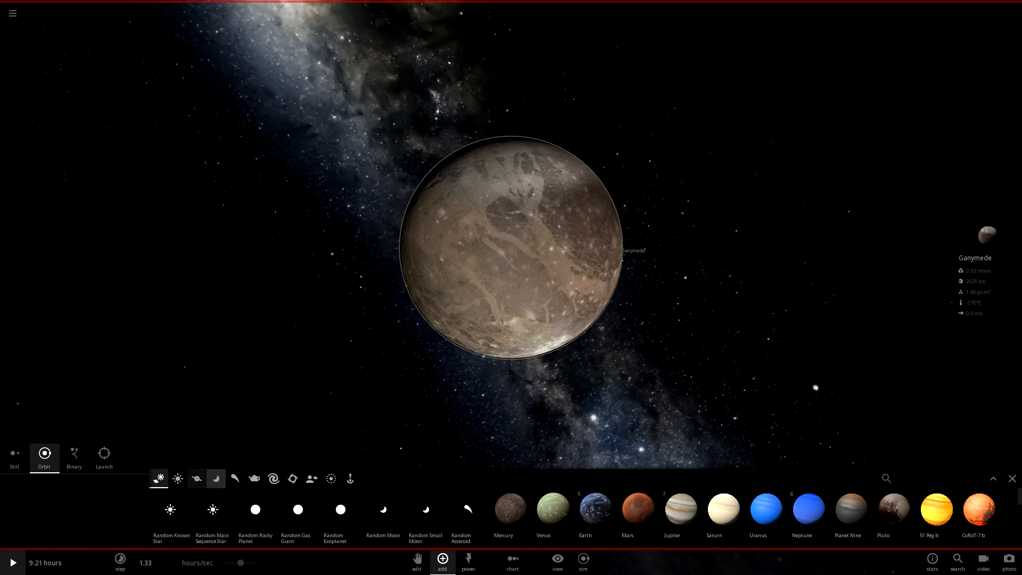
pyautogui.click(216, 478)
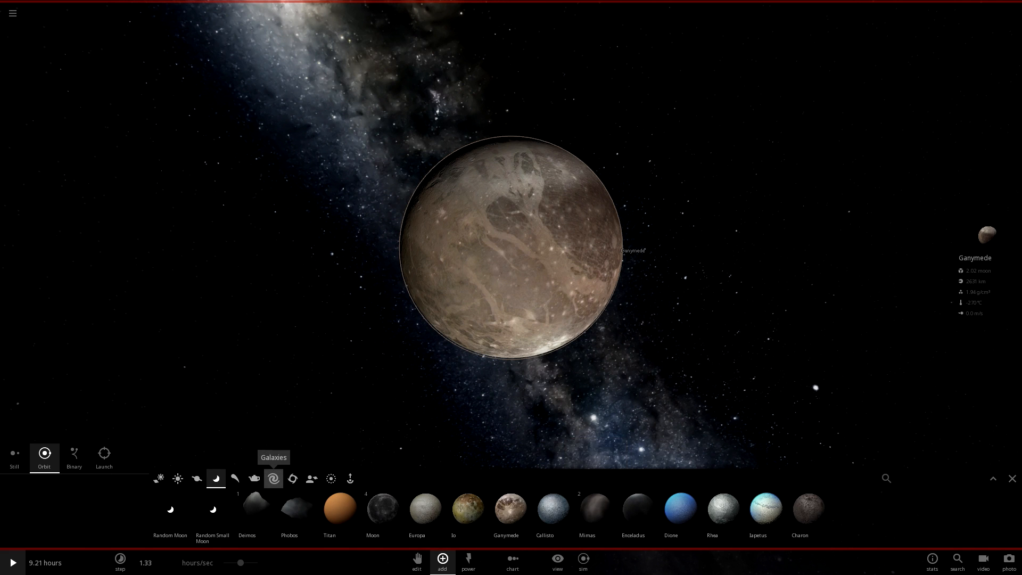
pyautogui.moveTo(467, 508)
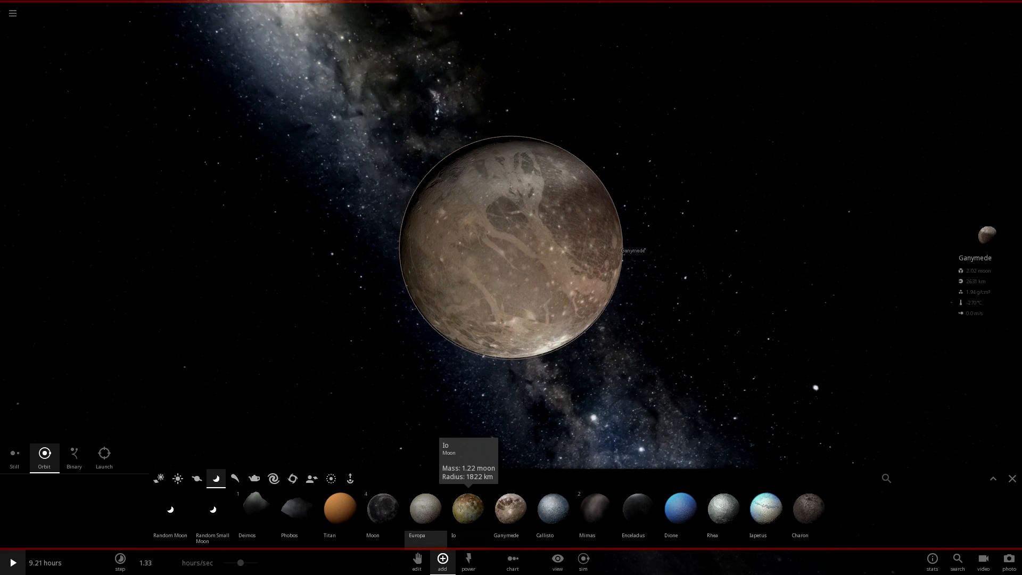
pyautogui.moveTo(765, 508)
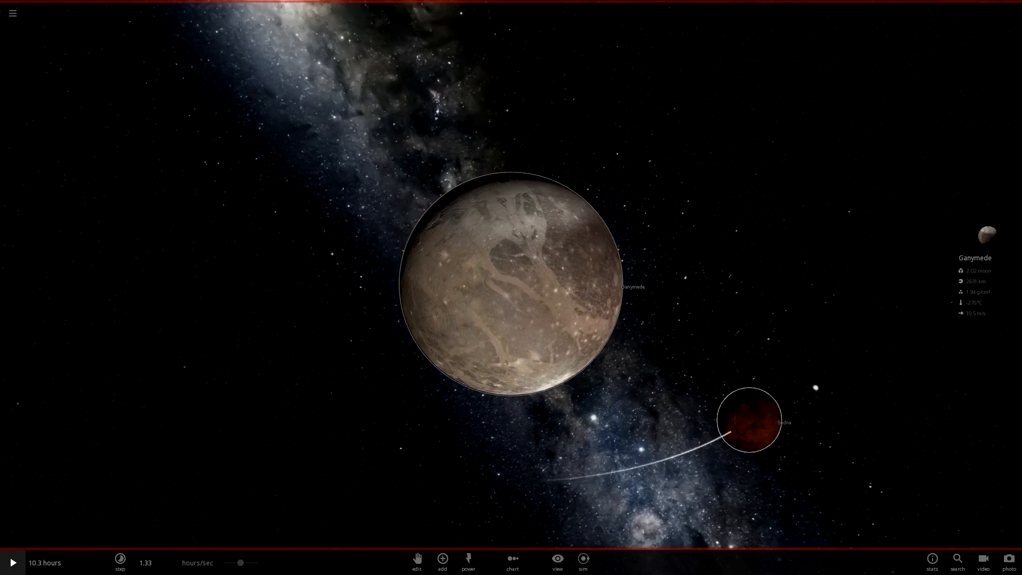
# Step: Run the simulation until Sedna circles Ganymede, then bring up the main menu
pyautogui.click(749, 420)
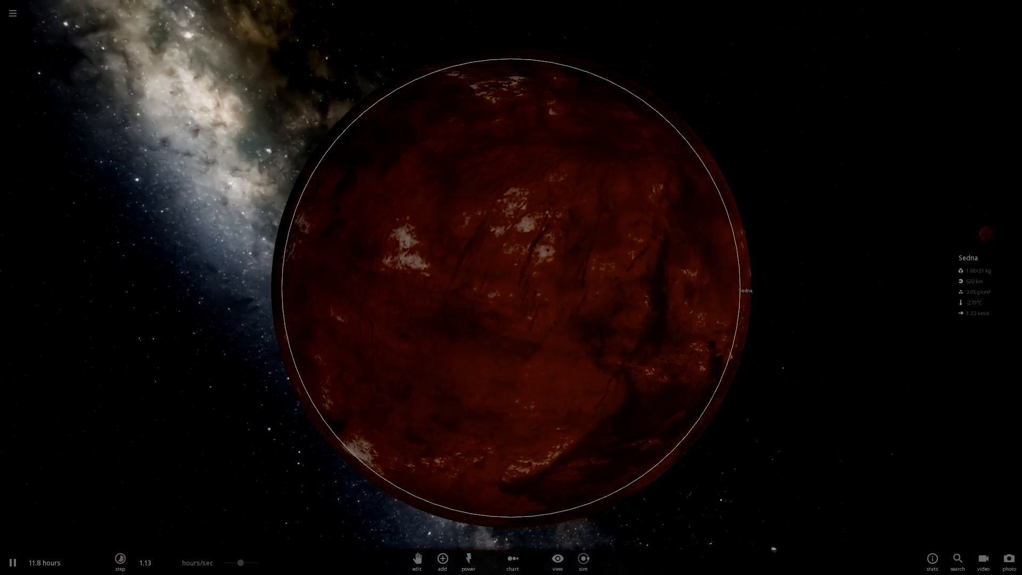
pyautogui.scroll(-3)
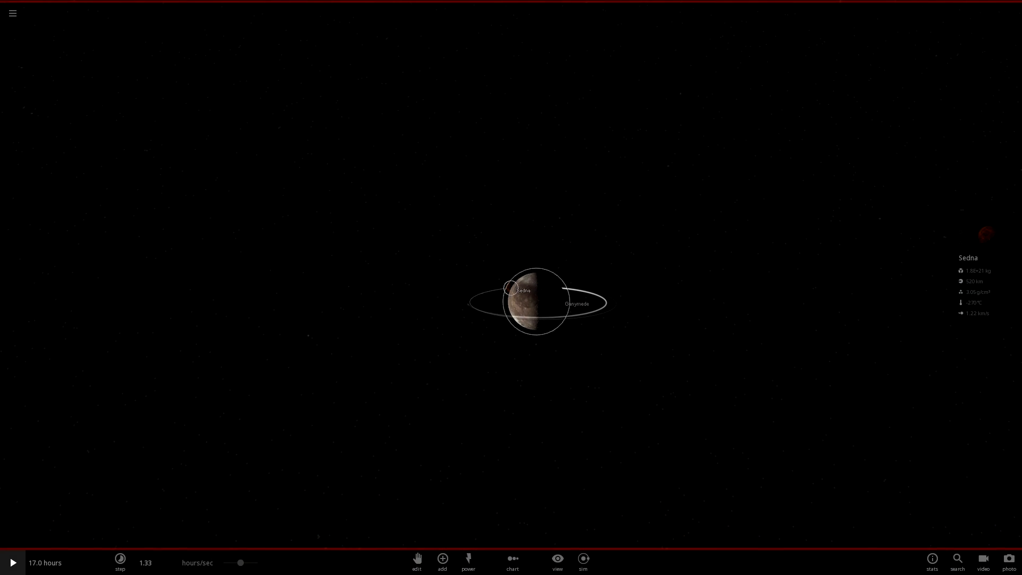
pyautogui.click(12, 13)
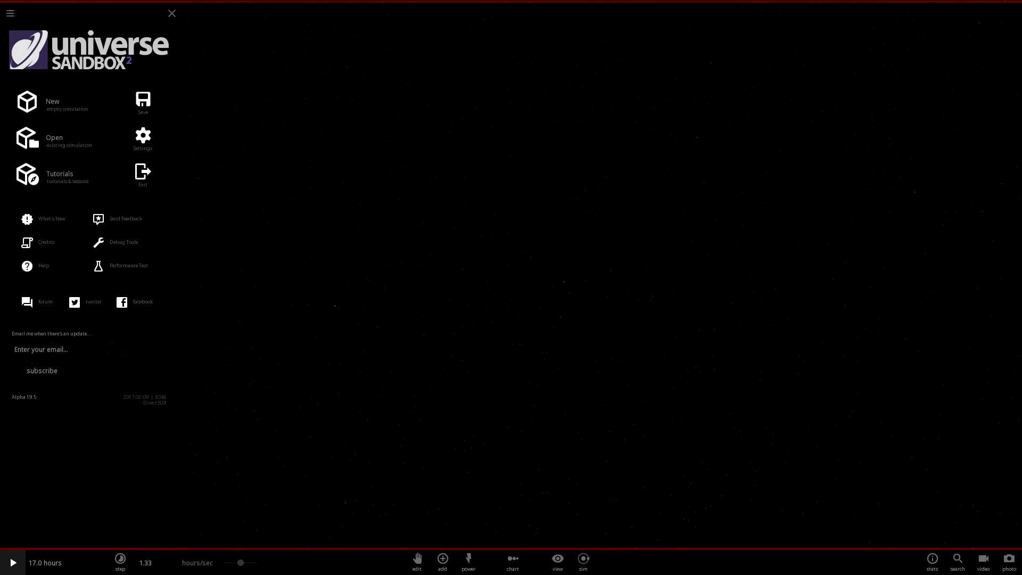
# Step: Load the Solar System simulation and focus close on Earth's night side
pyautogui.click(53, 137)
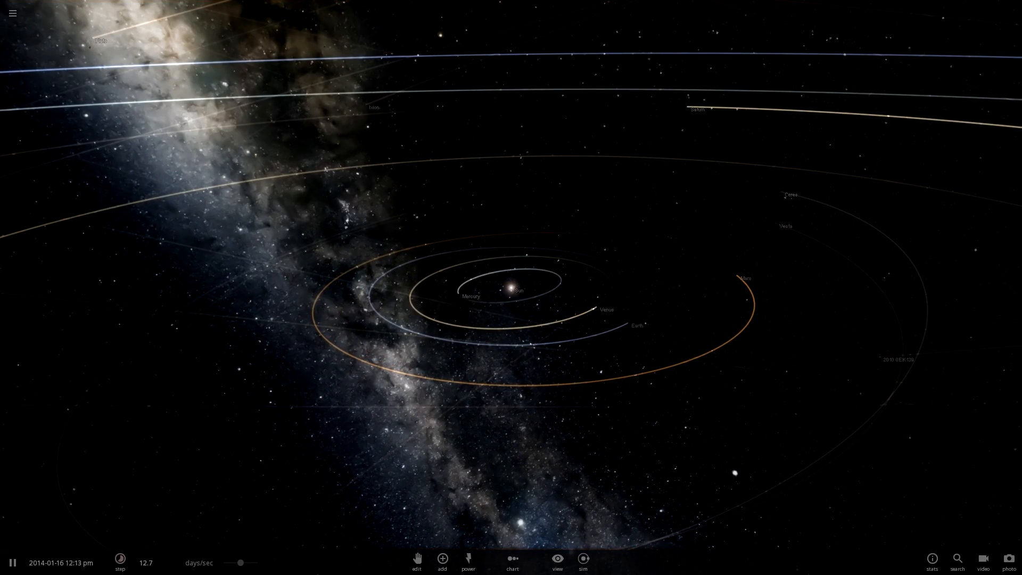
pyautogui.click(637, 326)
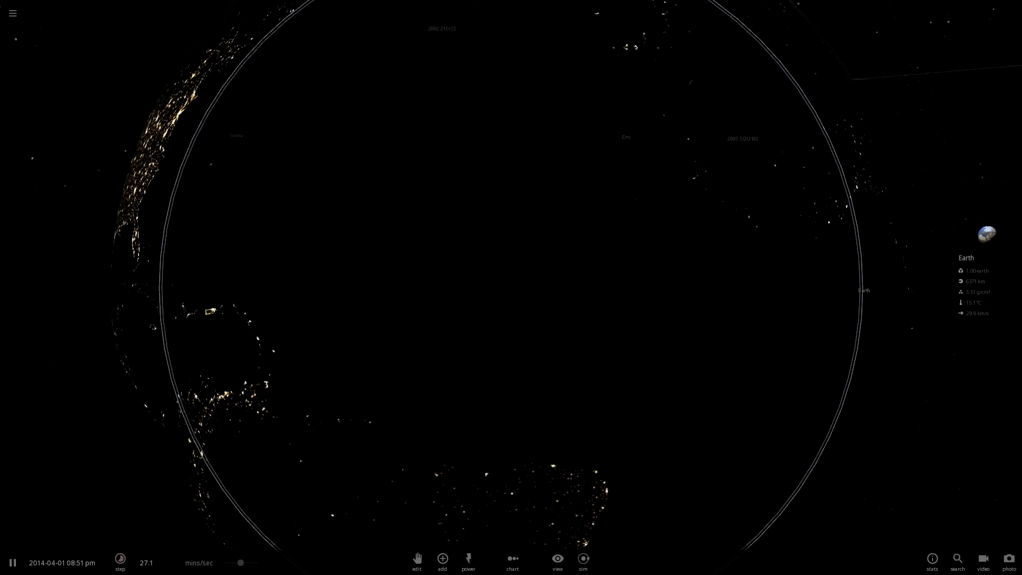
# Step: Watch fiery impacts strike North America, then dismiss Earth's property panel
pyautogui.scroll(-3)
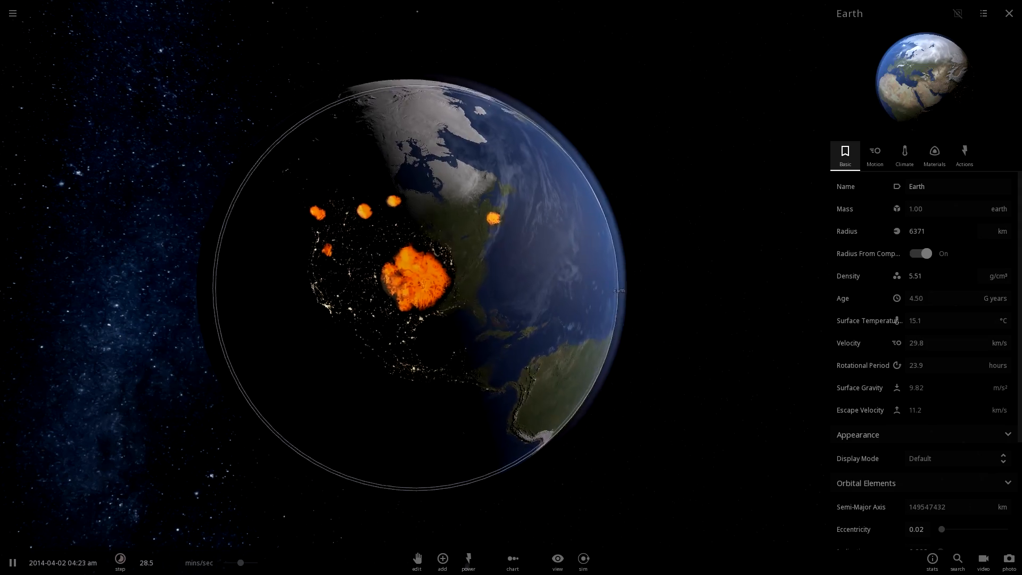
pyautogui.click(1010, 13)
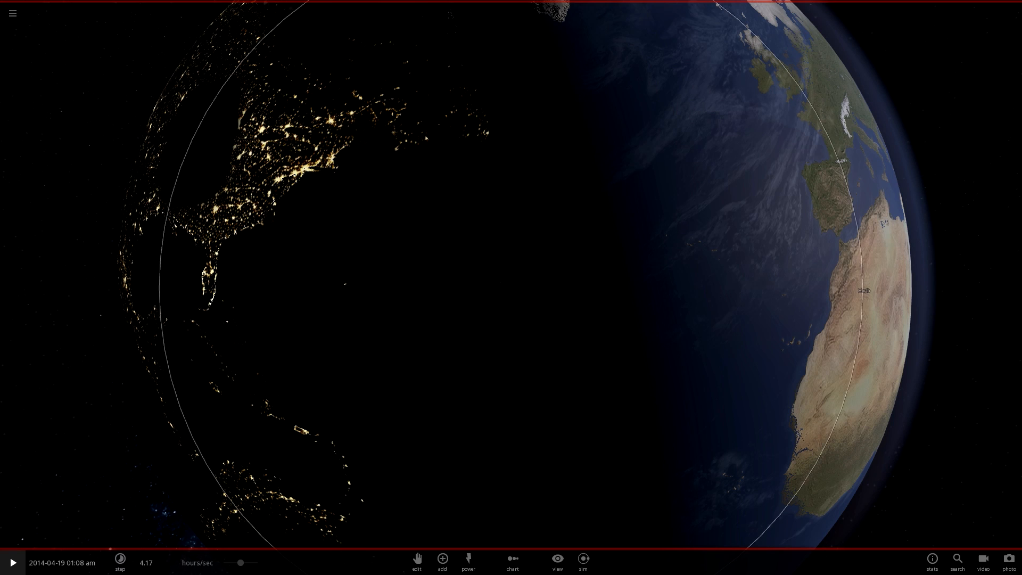
# Step: Start a fresh empty simulation and add the Sun from the stars catalogue
pyautogui.click(12, 13)
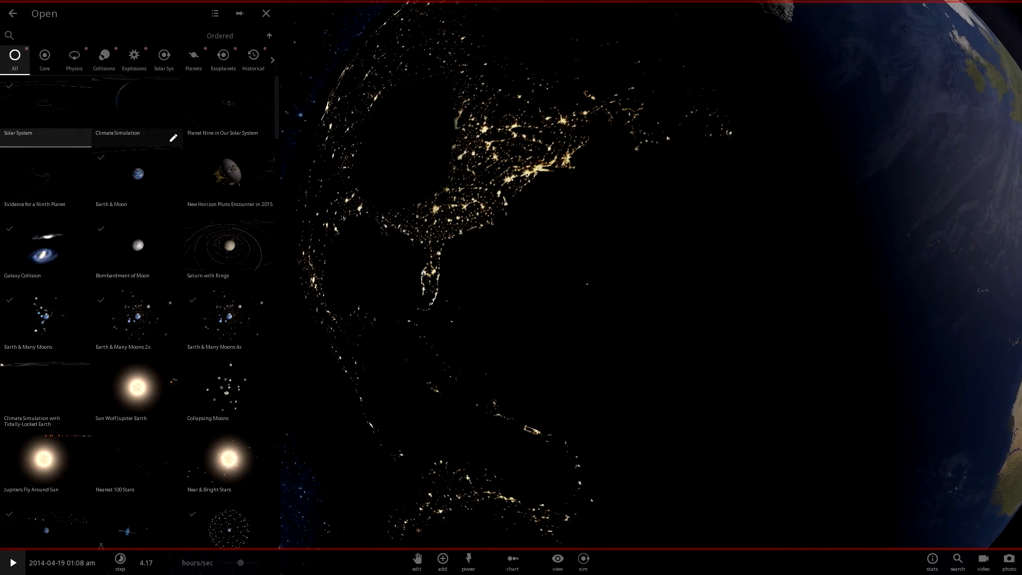
pyautogui.click(265, 13)
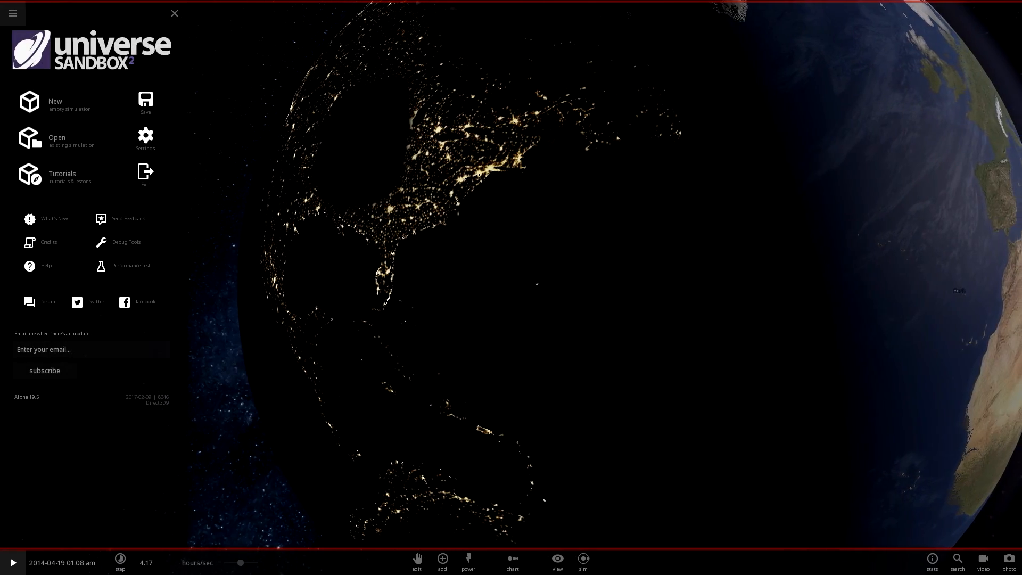
pyautogui.click(442, 562)
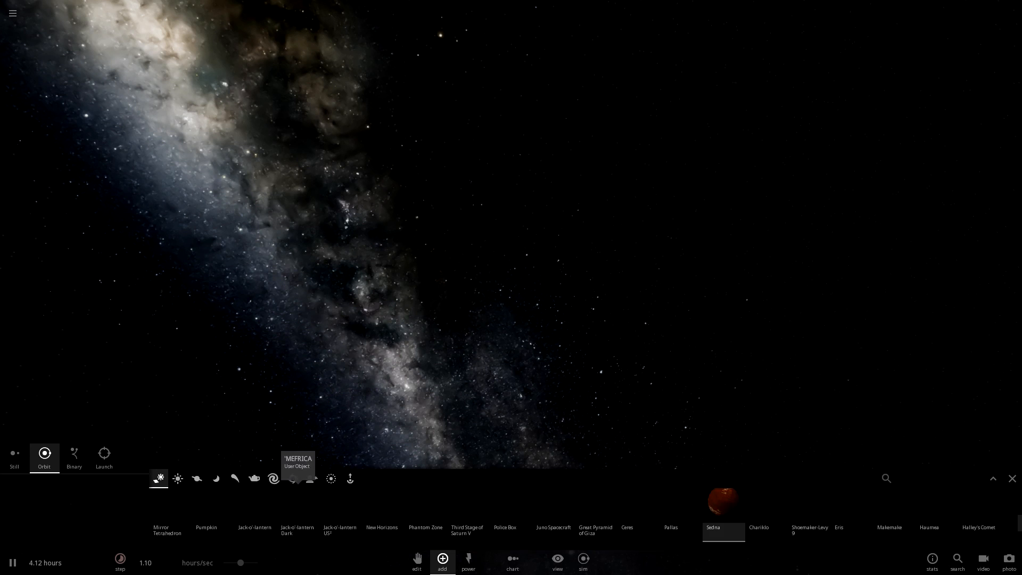
pyautogui.click(195, 478)
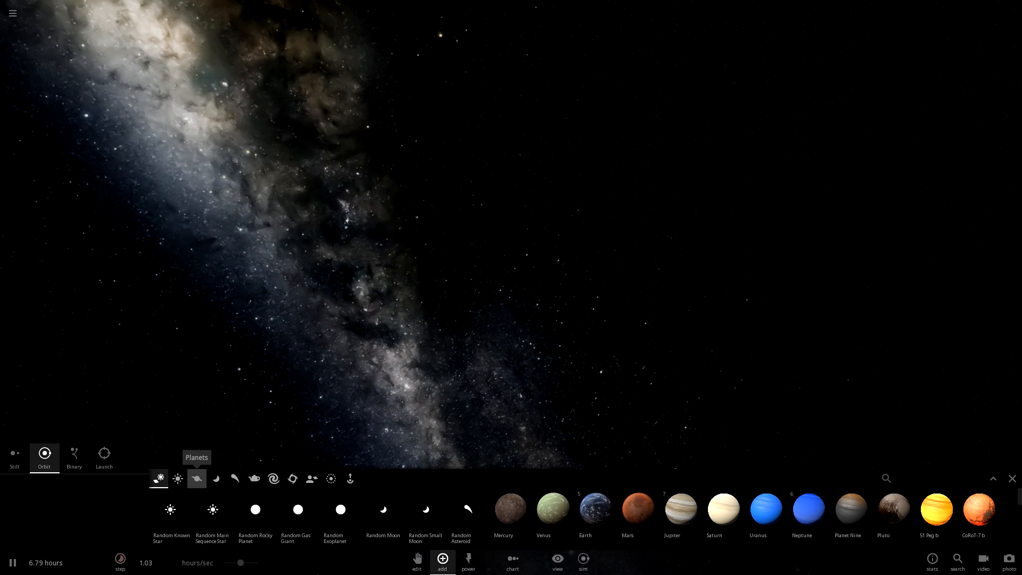
pyautogui.click(178, 478)
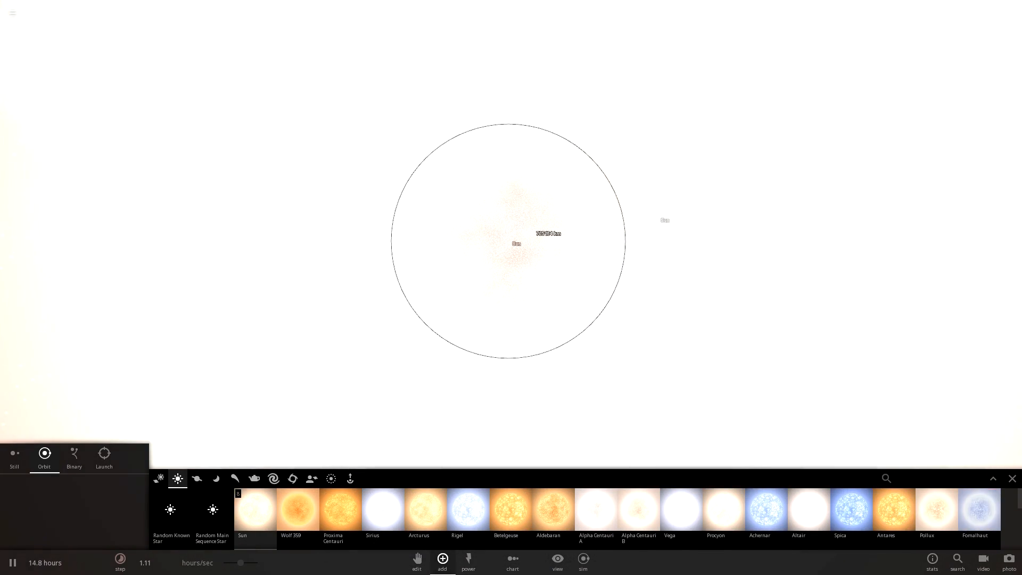
# Step: Place the user-made planet Spo0k V0oper near the Sun from the User Objects collection
pyautogui.click(196, 478)
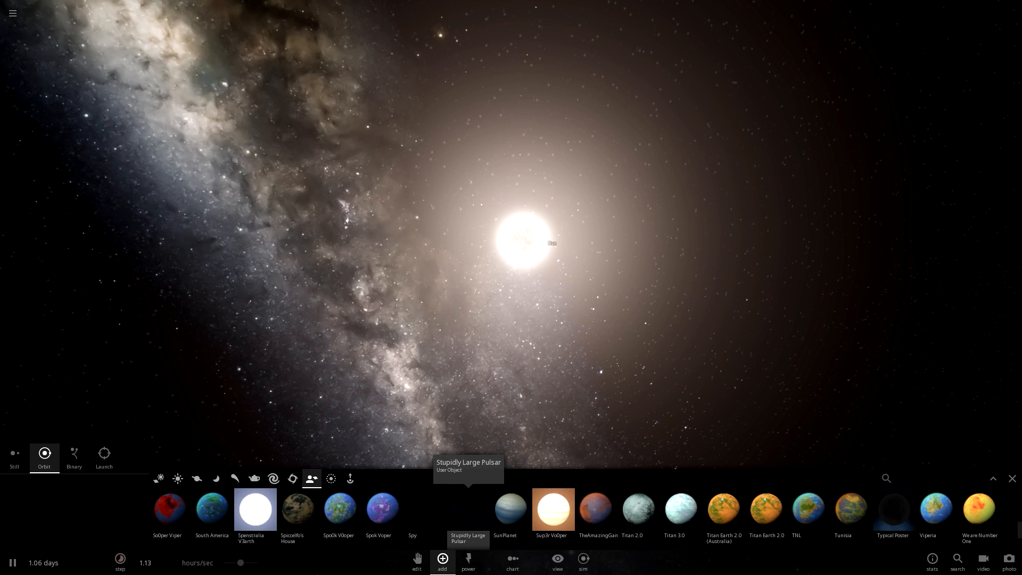
pyautogui.moveTo(340, 509)
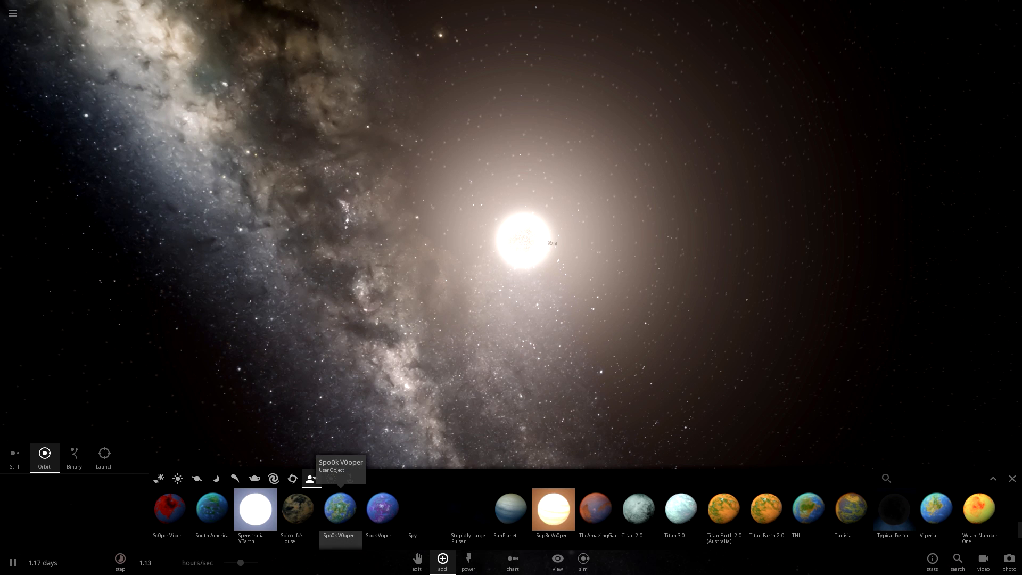
pyautogui.click(339, 509)
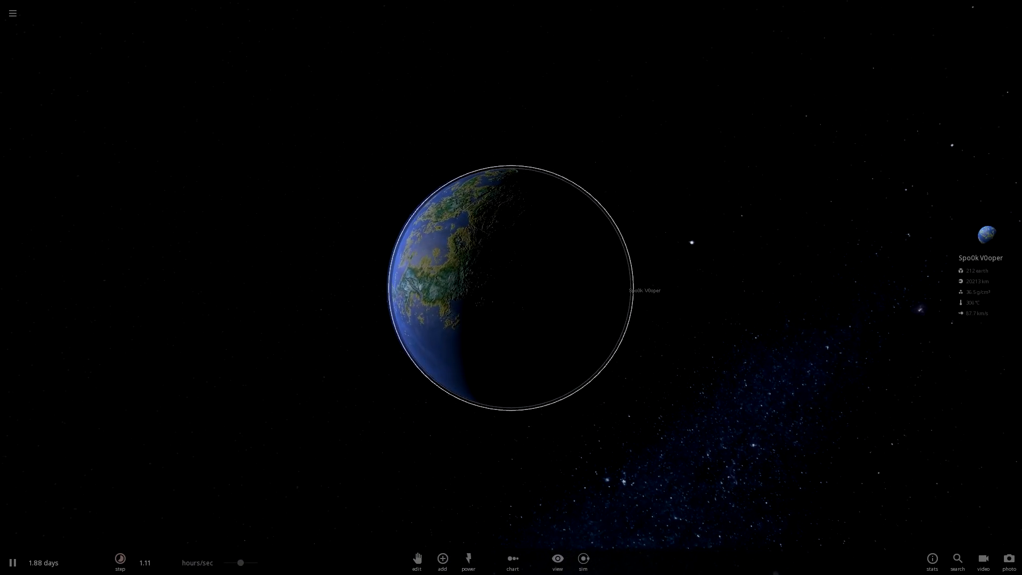
# Step: Pause and resume while the Sun goes Type Ia supernova and flings Spo0k V0oper away
pyautogui.click(13, 562)
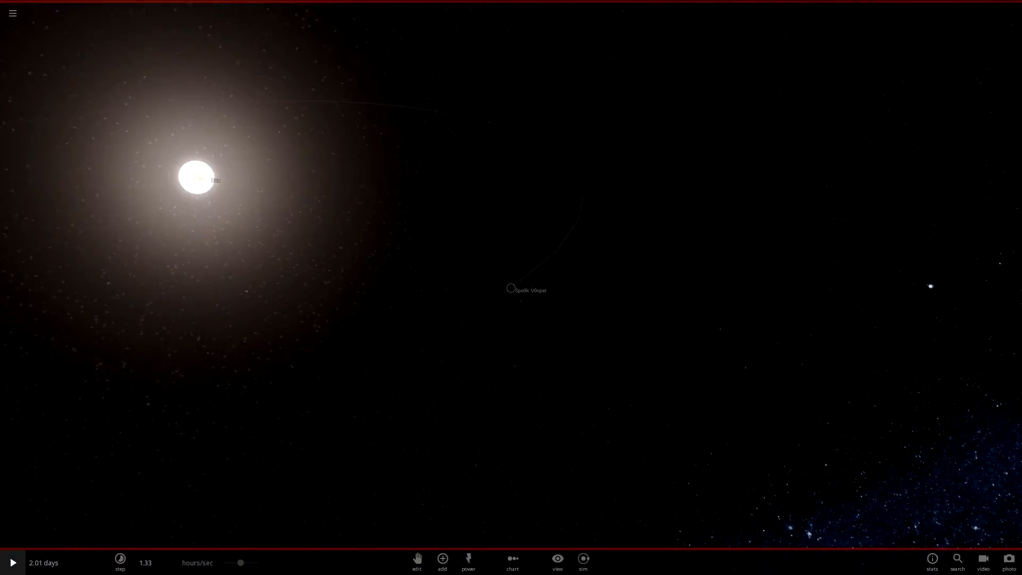
pyautogui.click(469, 562)
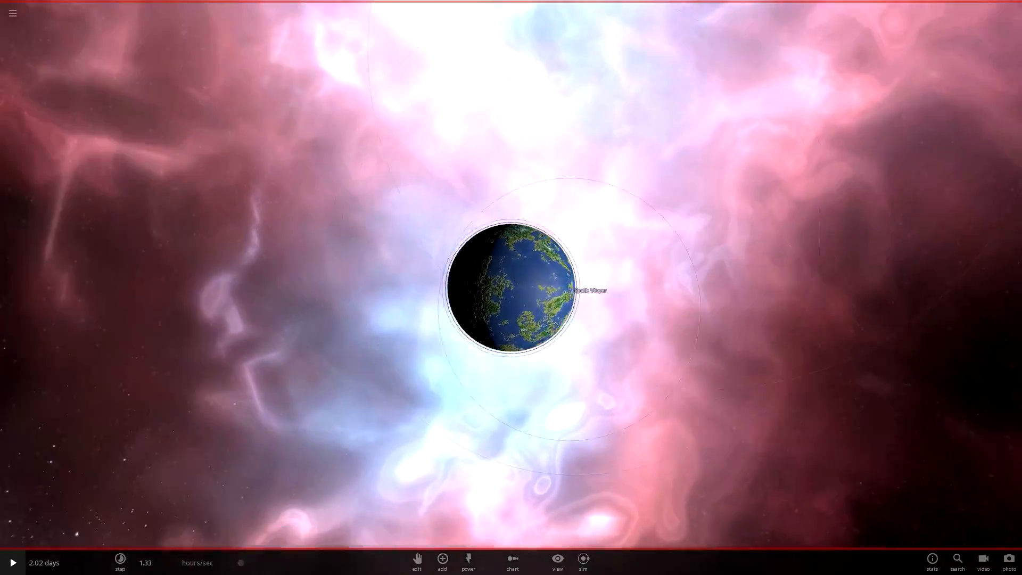
pyautogui.click(12, 562)
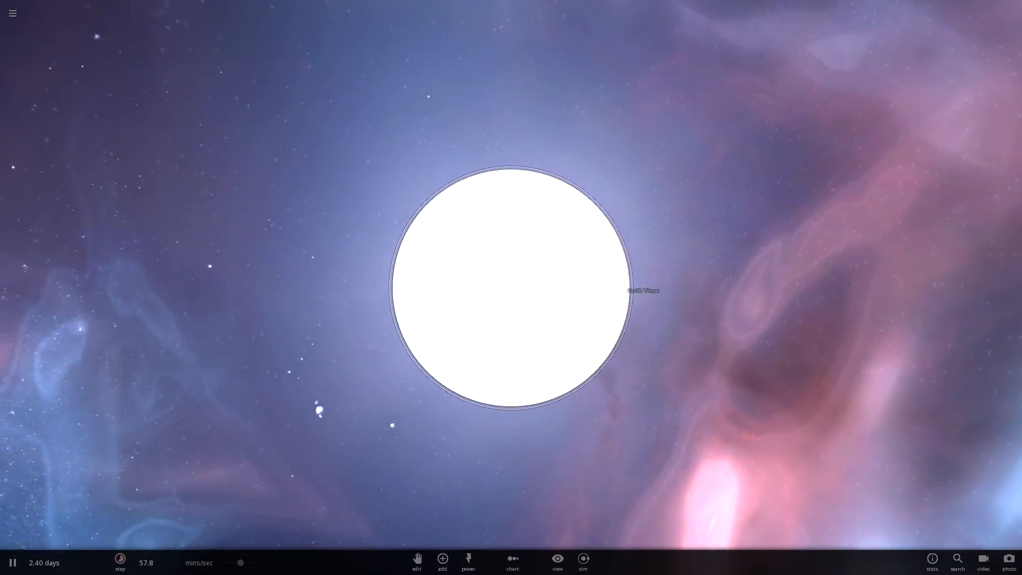
pyautogui.click(120, 562)
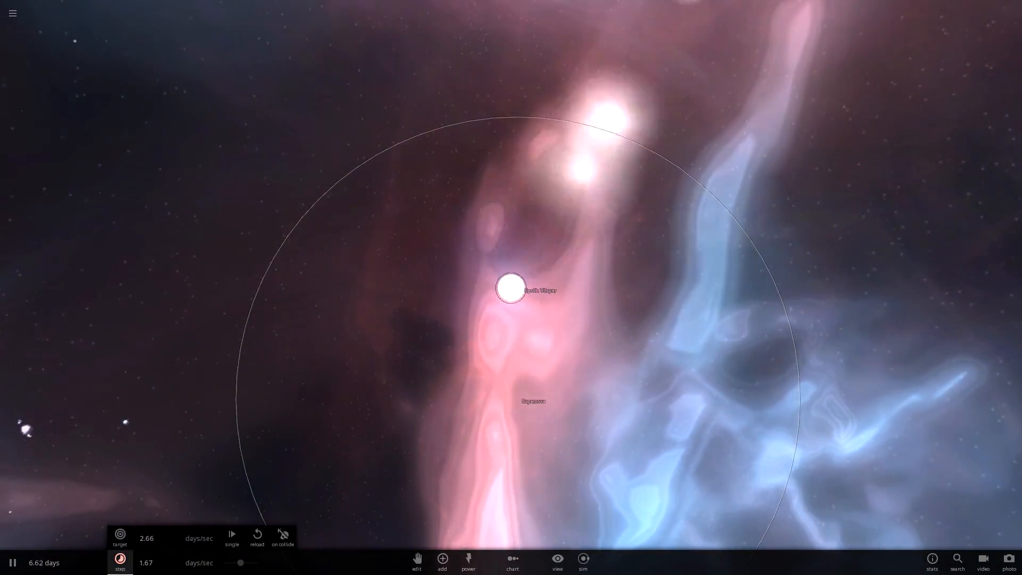
pyautogui.click(12, 562)
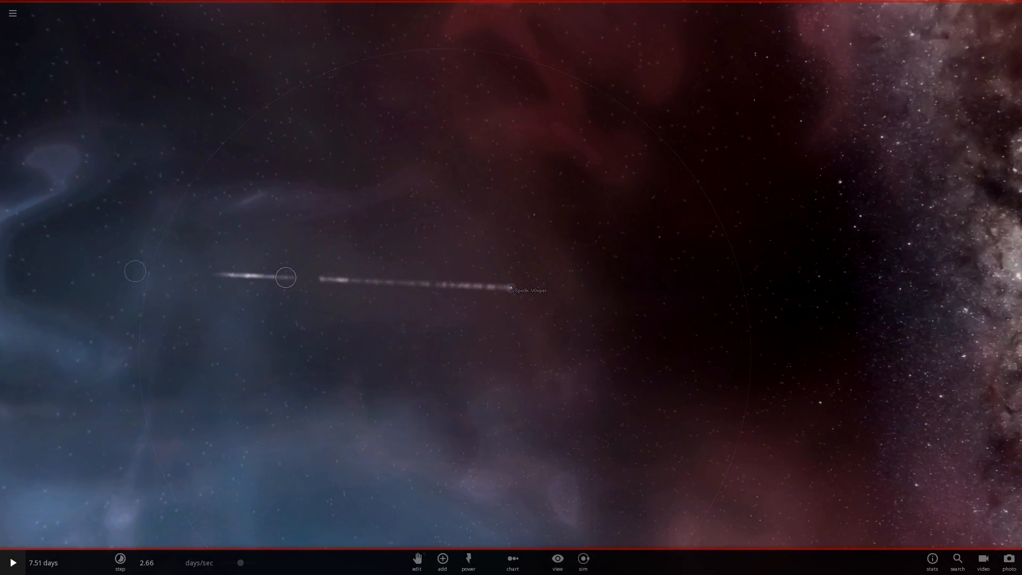
pyautogui.click(528, 289)
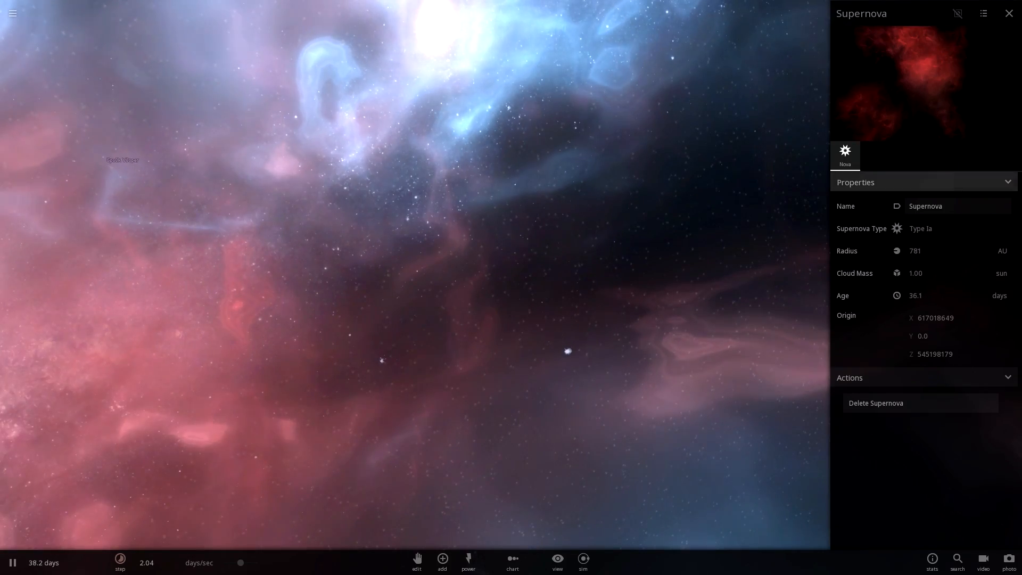
# Step: Pause and inspect the fragment near Spo0k V0oper on its Basic and Actions tabs
pyautogui.click(12, 562)
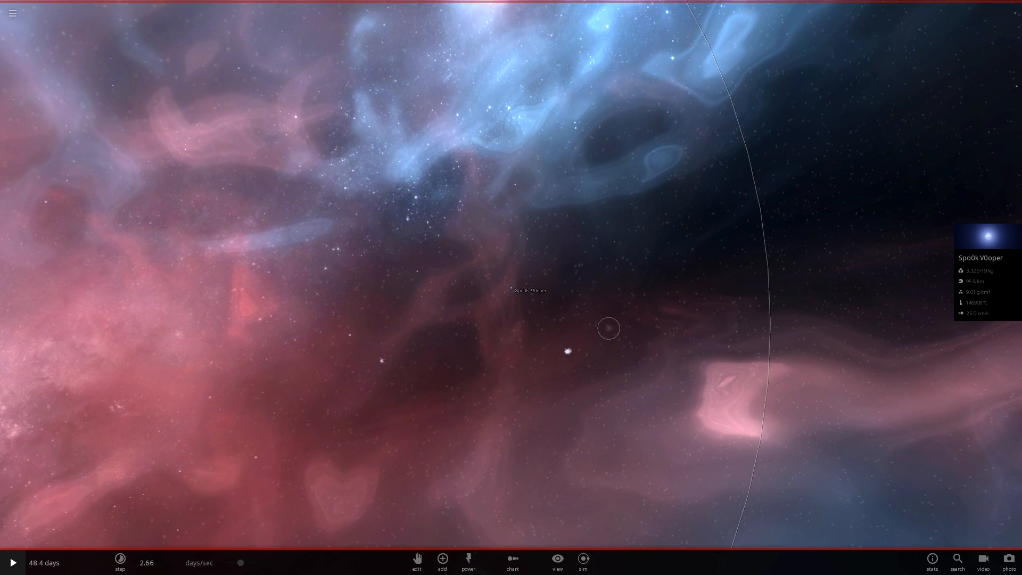
pyautogui.click(417, 559)
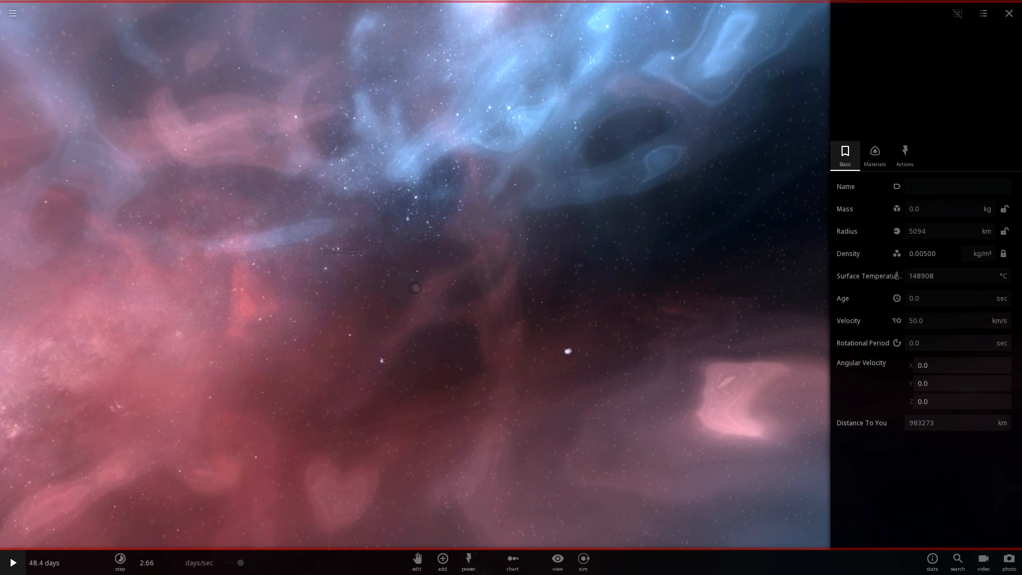
pyautogui.click(904, 154)
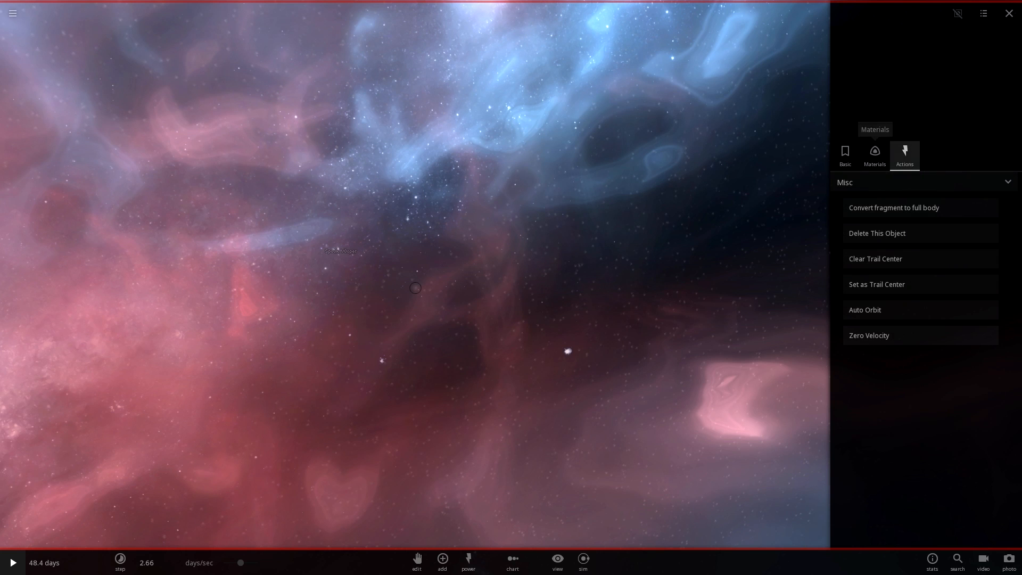
pyautogui.click(844, 154)
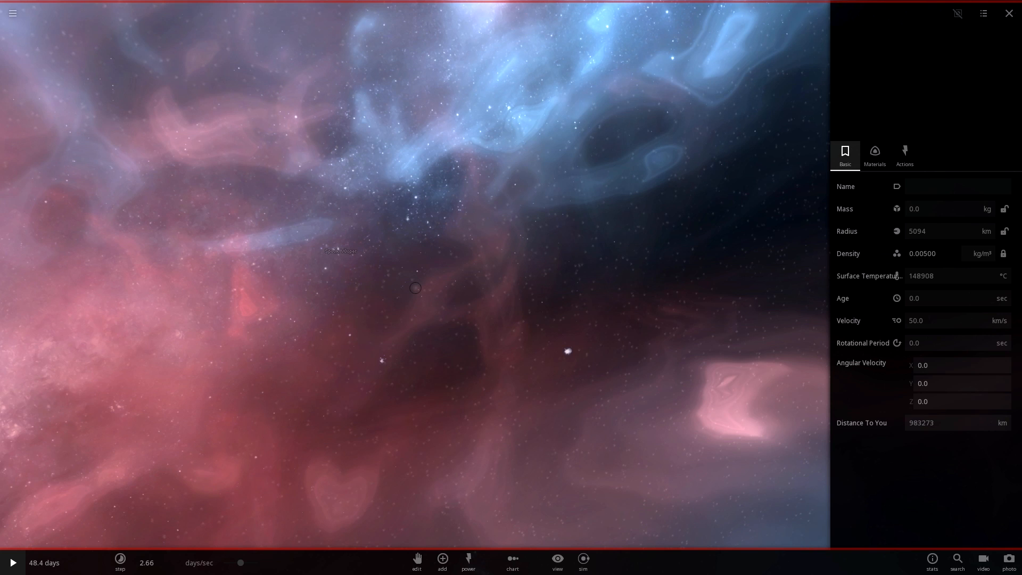
# Step: Resume, view the supernova's properties as it expands to 3,000 AU, then start a fresh simulation
pyautogui.click(998, 320)
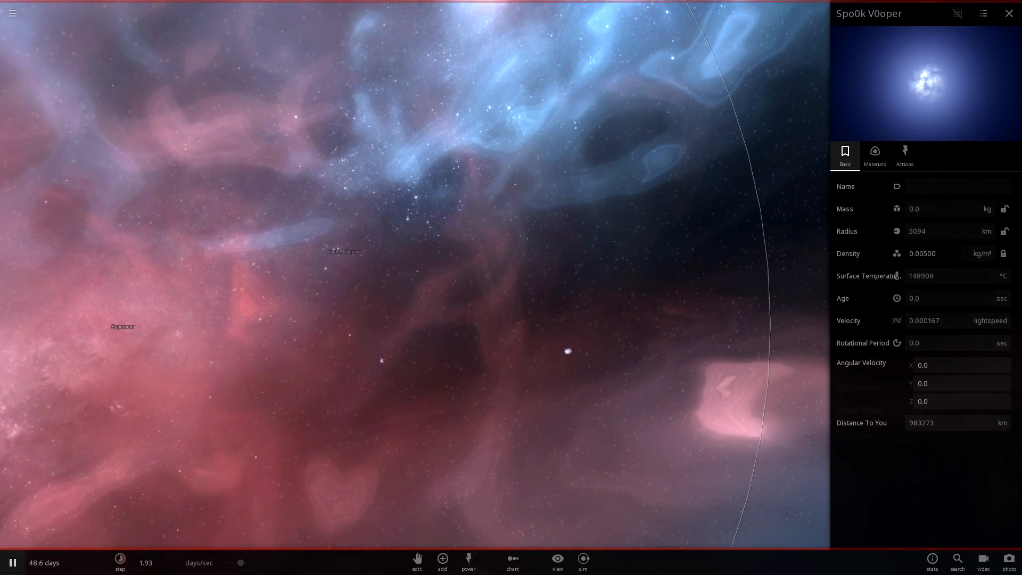
pyautogui.click(123, 327)
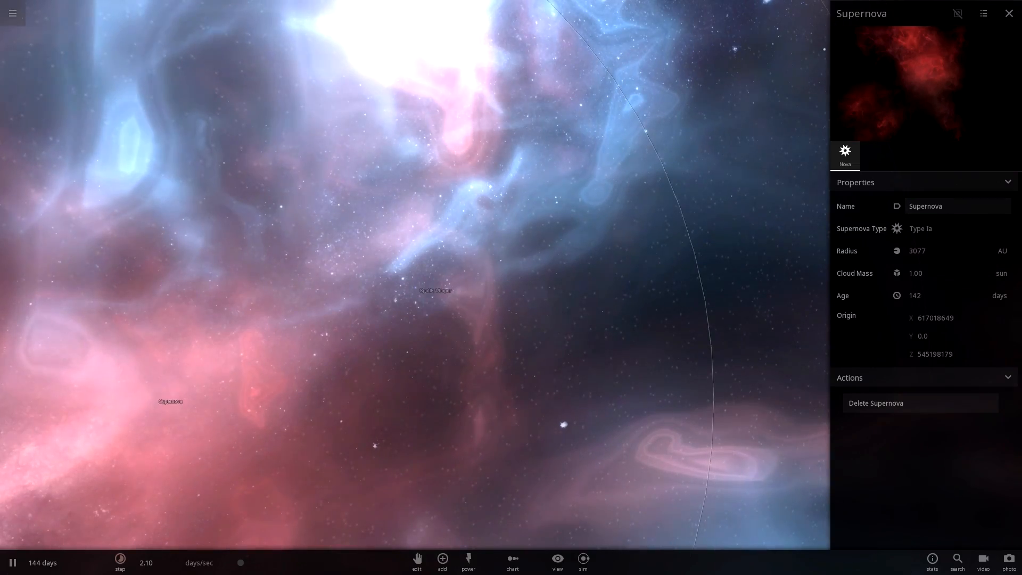
pyautogui.click(13, 13)
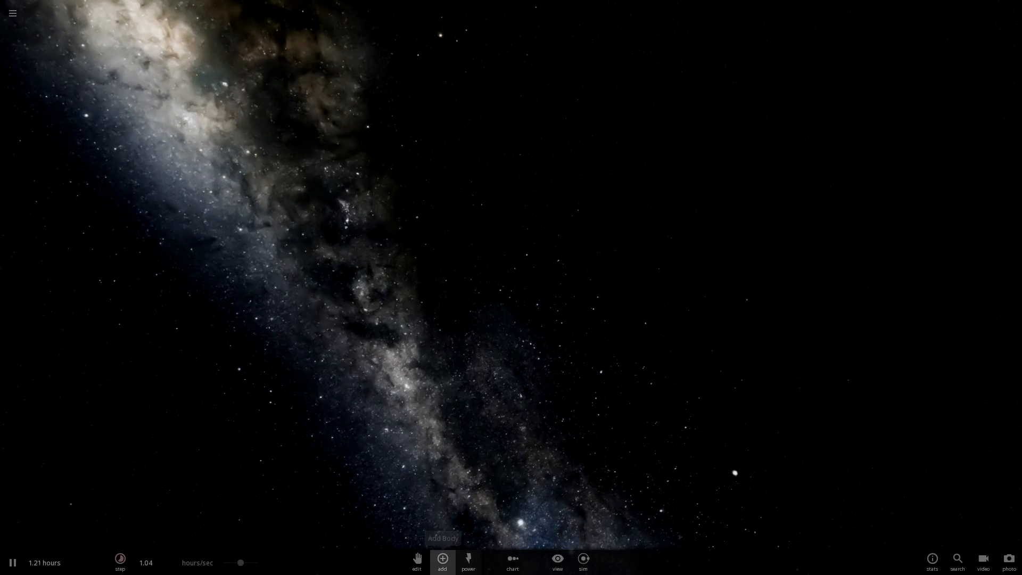
# Step: Add a 10 million solar-mass black hole beside Earth from the black holes catalogue
pyautogui.click(441, 561)
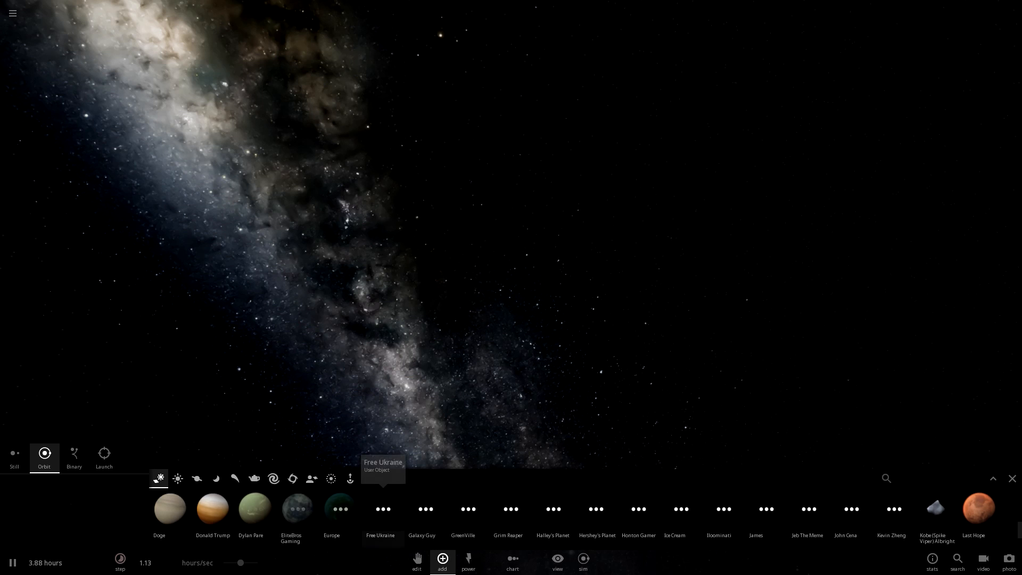
pyautogui.click(292, 478)
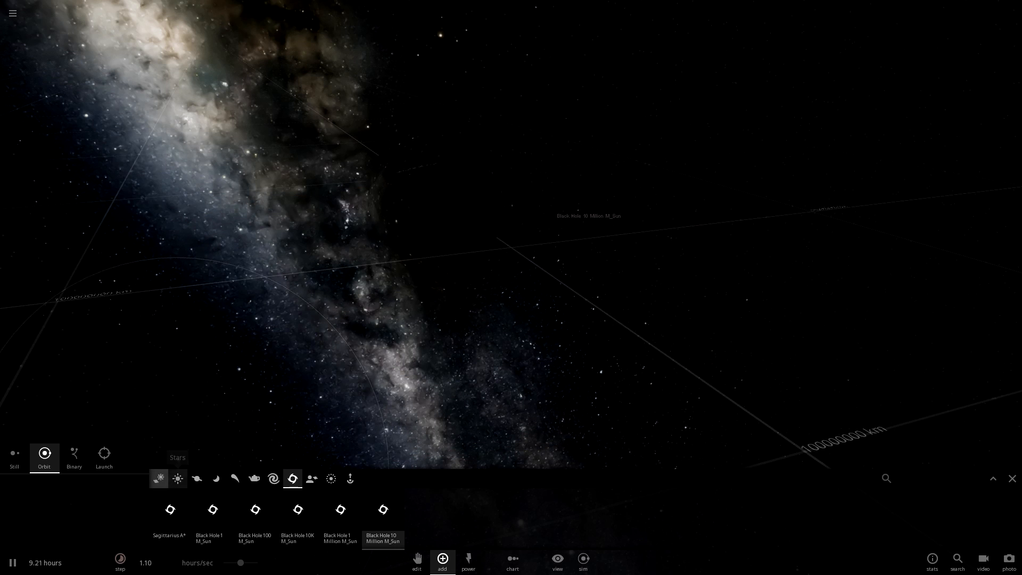
pyautogui.click(196, 478)
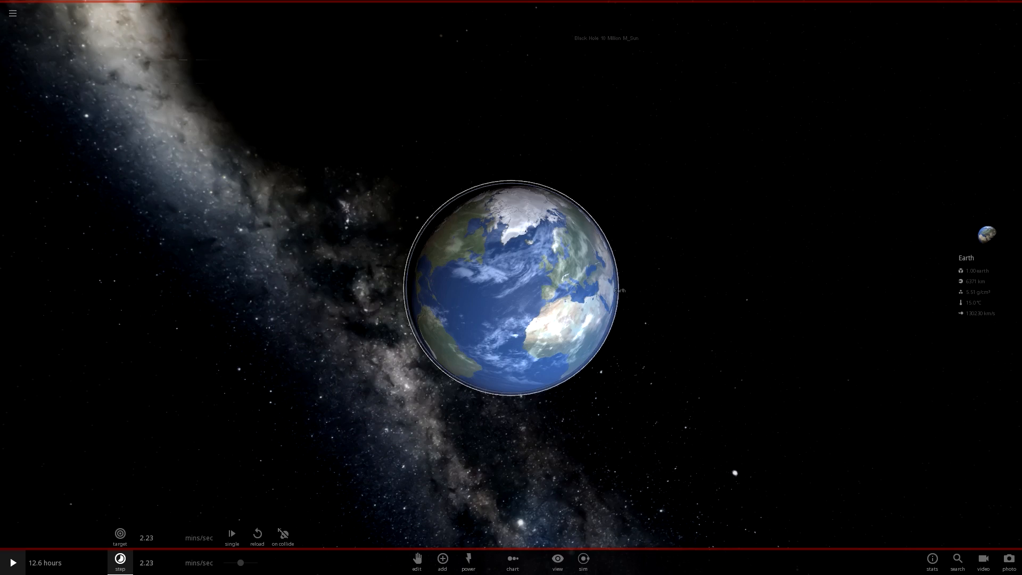
# Step: Resume the simulation so Earth falls toward the black hole, then select the black hole to view its info
pyautogui.click(12, 562)
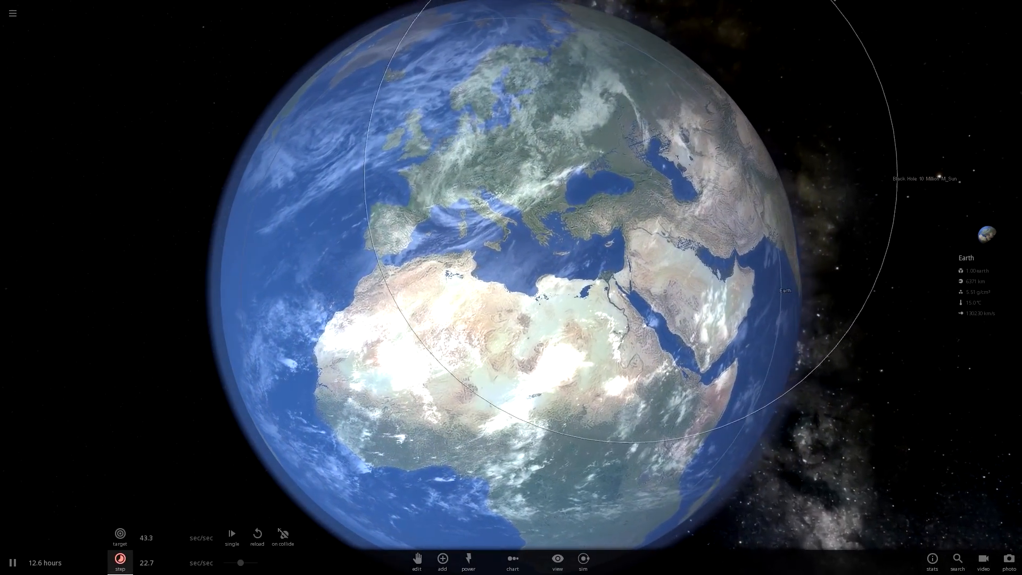
pyautogui.click(12, 562)
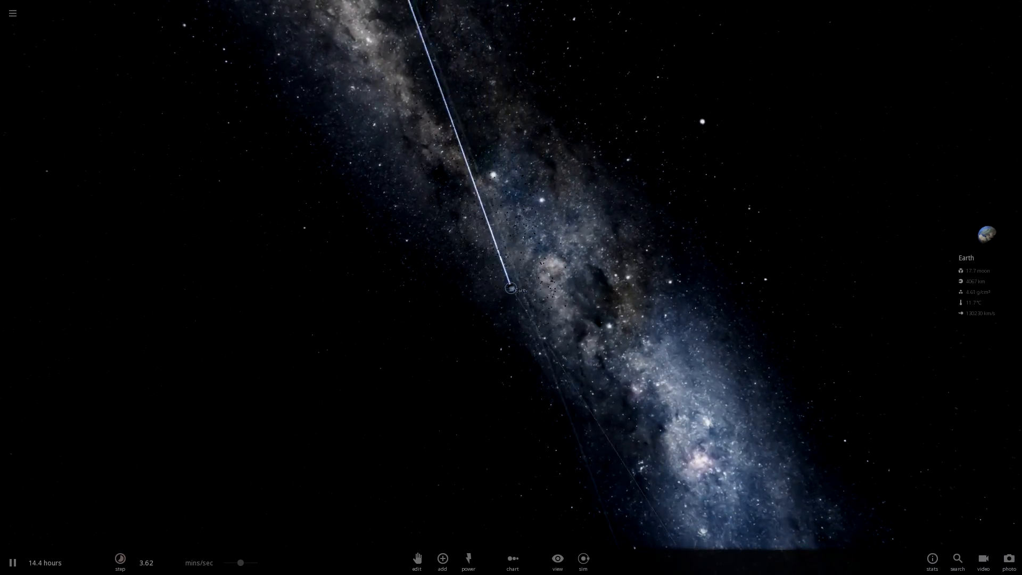
pyautogui.click(120, 562)
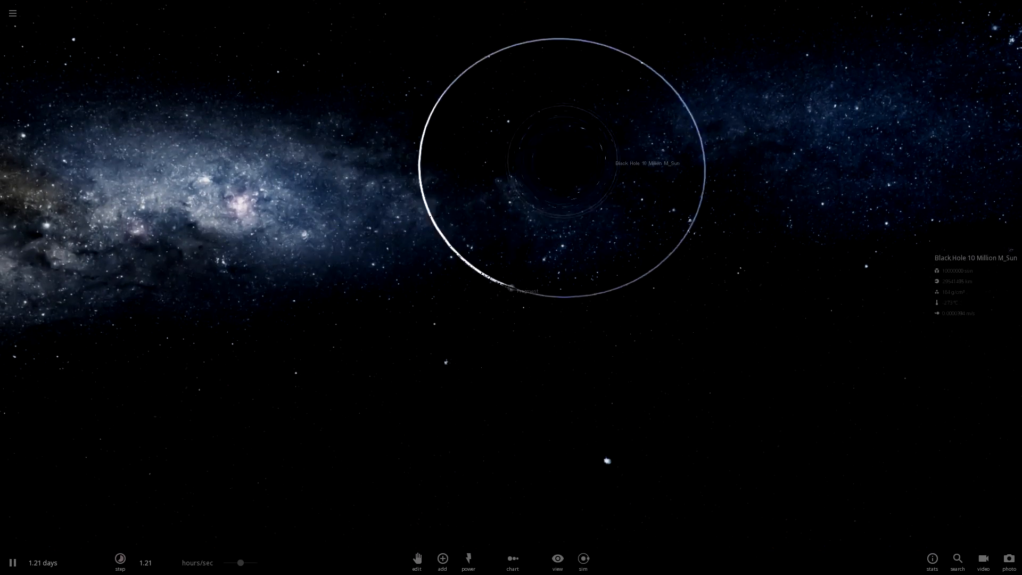
# Step: Pause, select a leftover Earth fragment to view its info, then resume the simulation
pyautogui.click(13, 562)
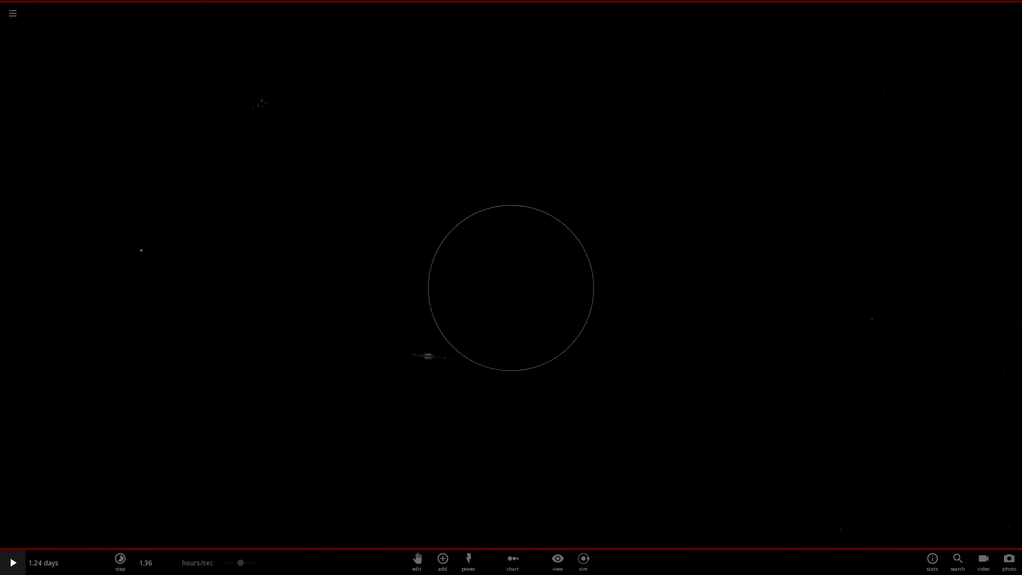
pyautogui.click(12, 562)
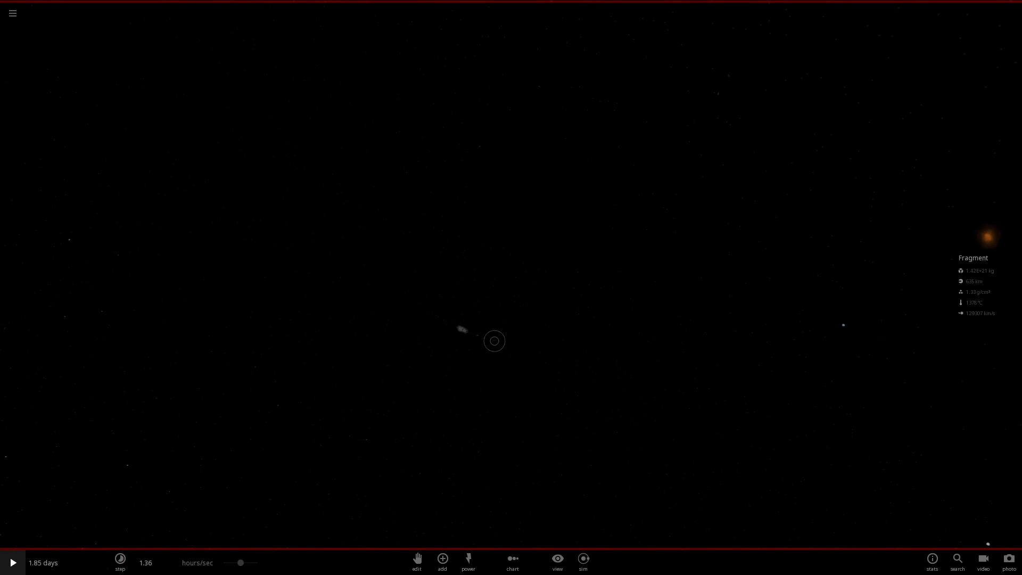
pyautogui.click(13, 562)
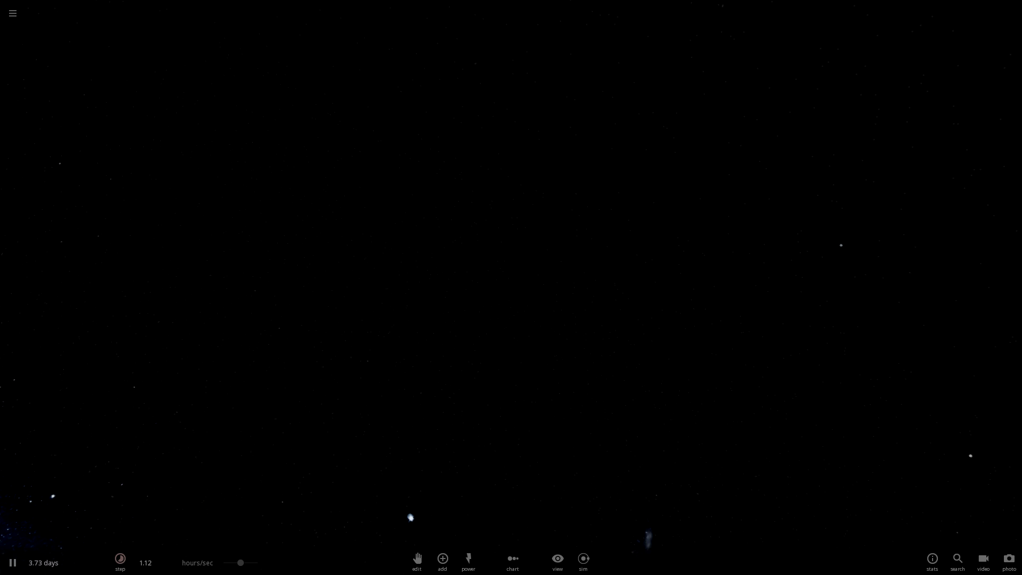
# Step: Start a fresh simulation and select the Moon to show its Basic properties
pyautogui.click(12, 12)
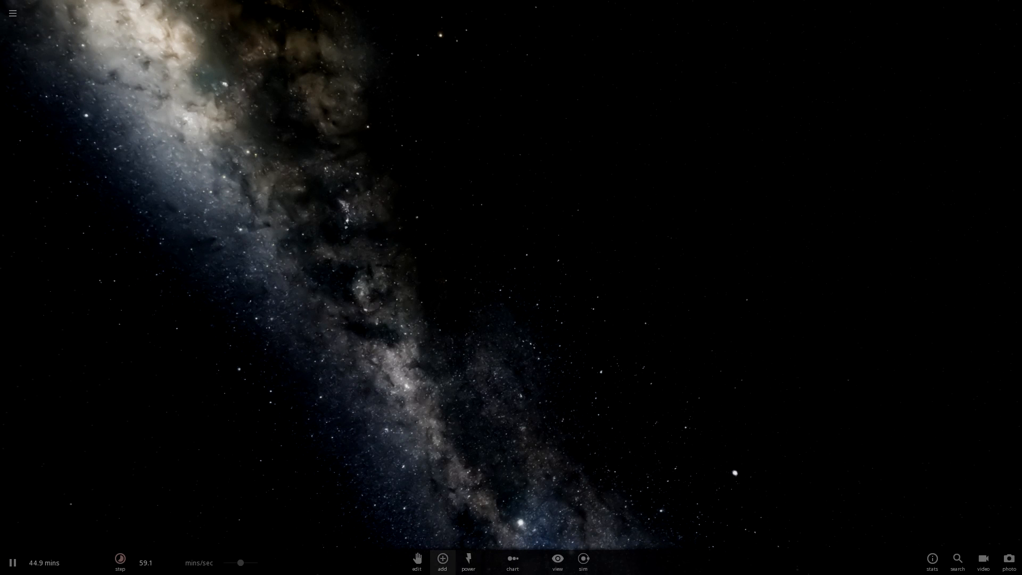
pyautogui.click(441, 559)
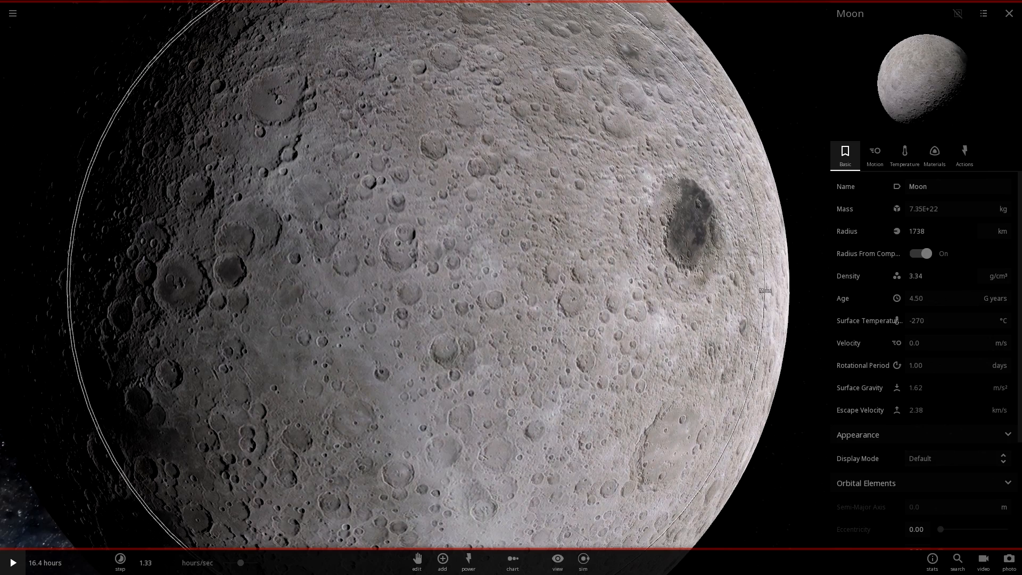
# Step: Close the Moon's properties panel and zoom in and out on the Moon against the Milky Way
pyautogui.click(1009, 13)
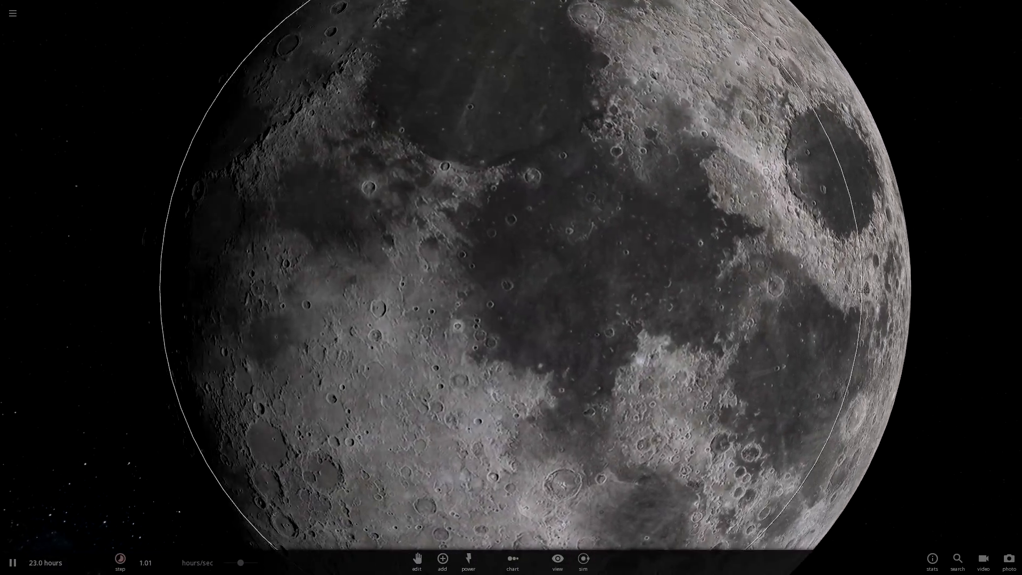
pyautogui.scroll(-3)
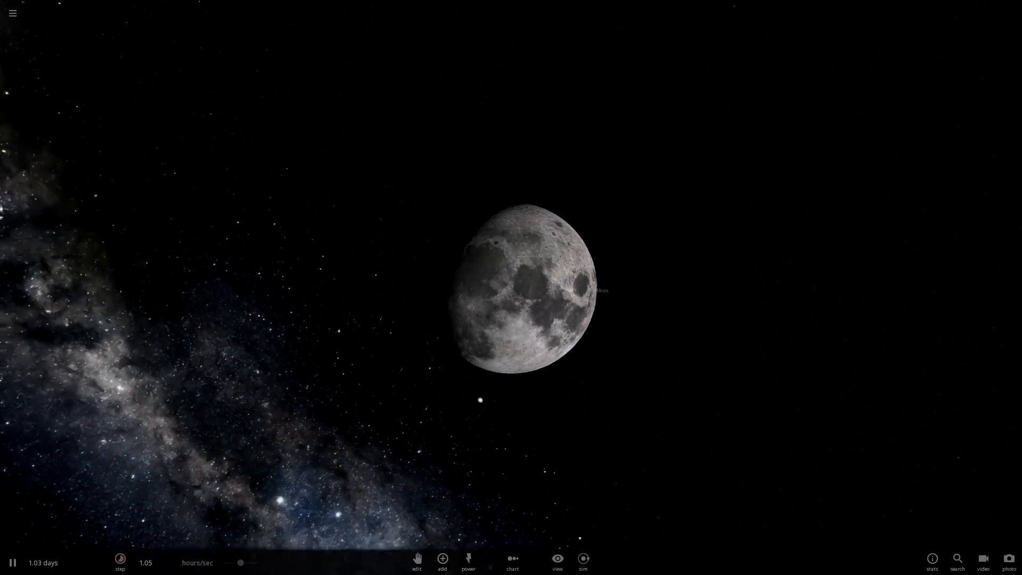
pyautogui.scroll(3)
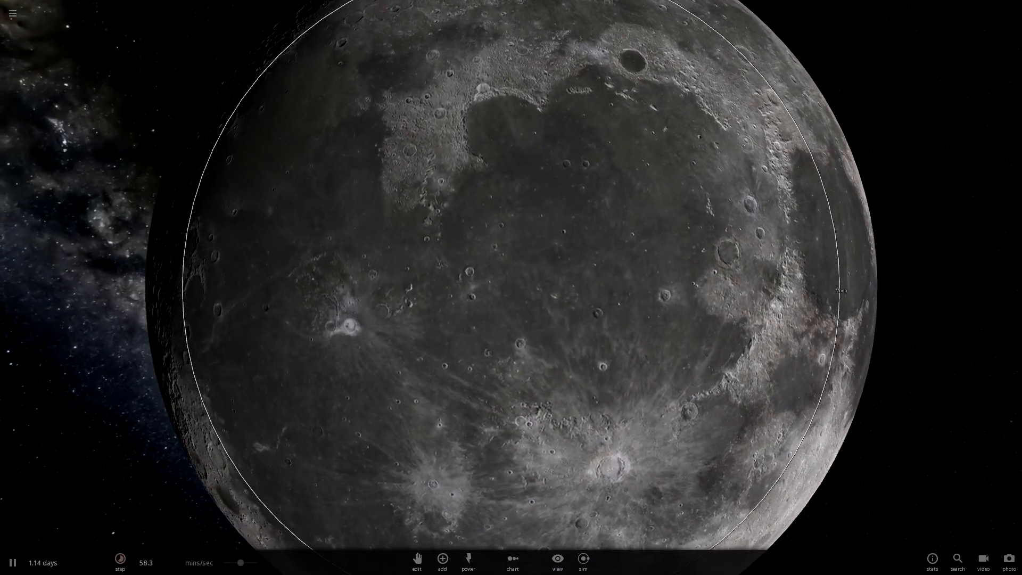
pyautogui.scroll(-3)
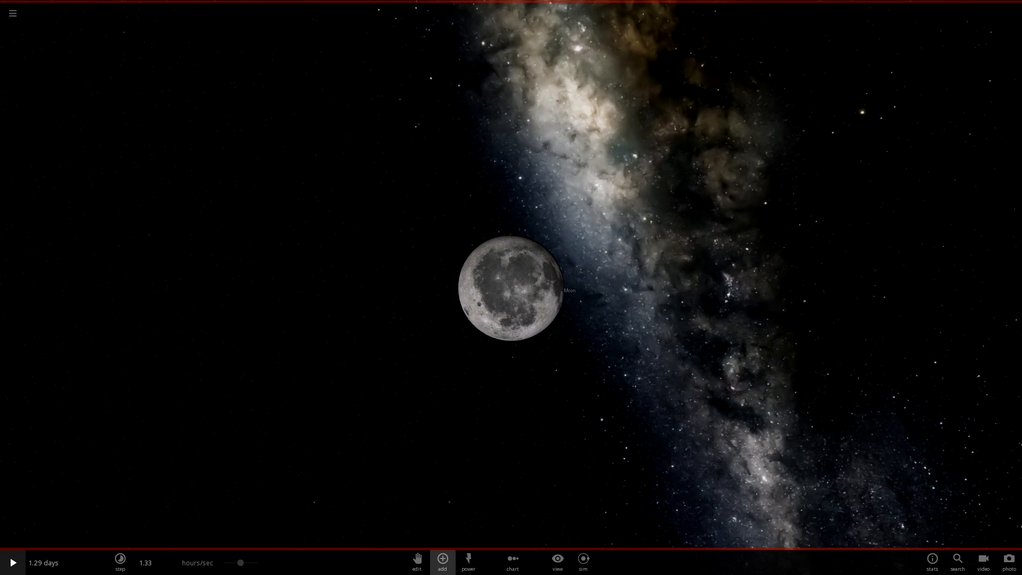
# Step: Browse the User Objects catalogue and pick an Earth-like user-made planet to add beside the Moon
pyautogui.click(441, 558)
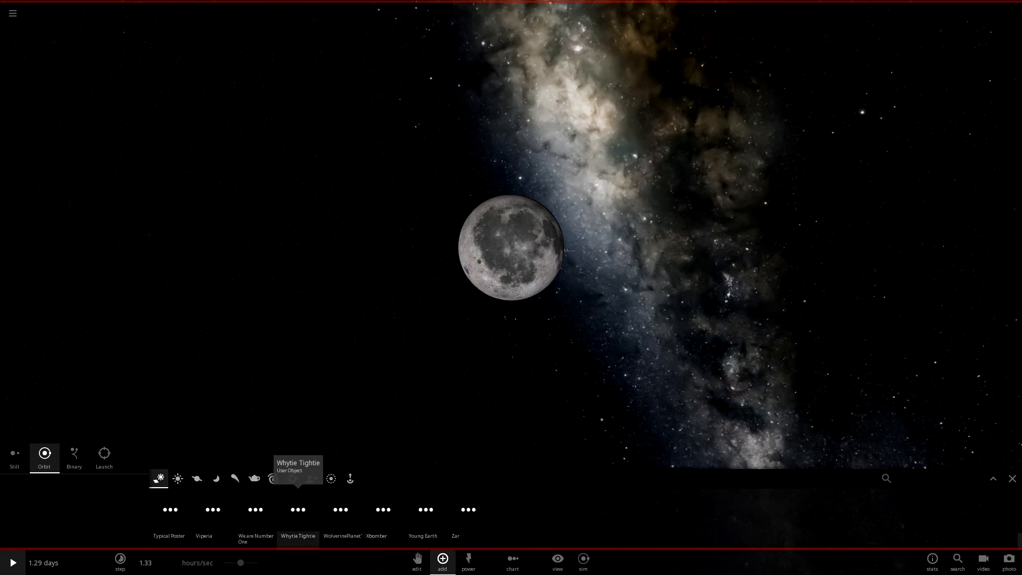
pyautogui.hscroll(3)
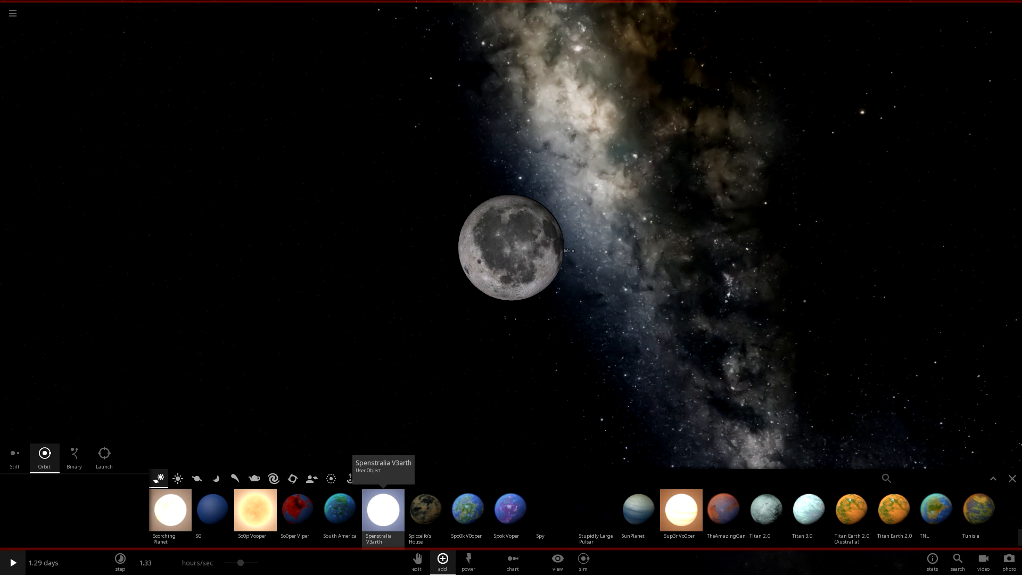
pyautogui.click(466, 510)
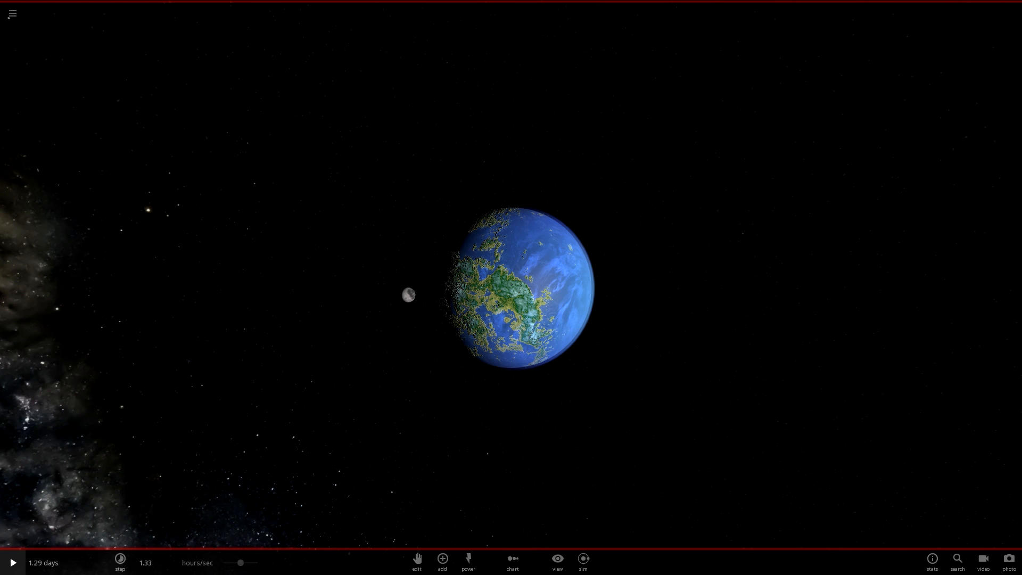
# Step: Bring up the saved planets list and begin placing Spo0k V0oper beside the blue ocean planet
pyautogui.click(12, 13)
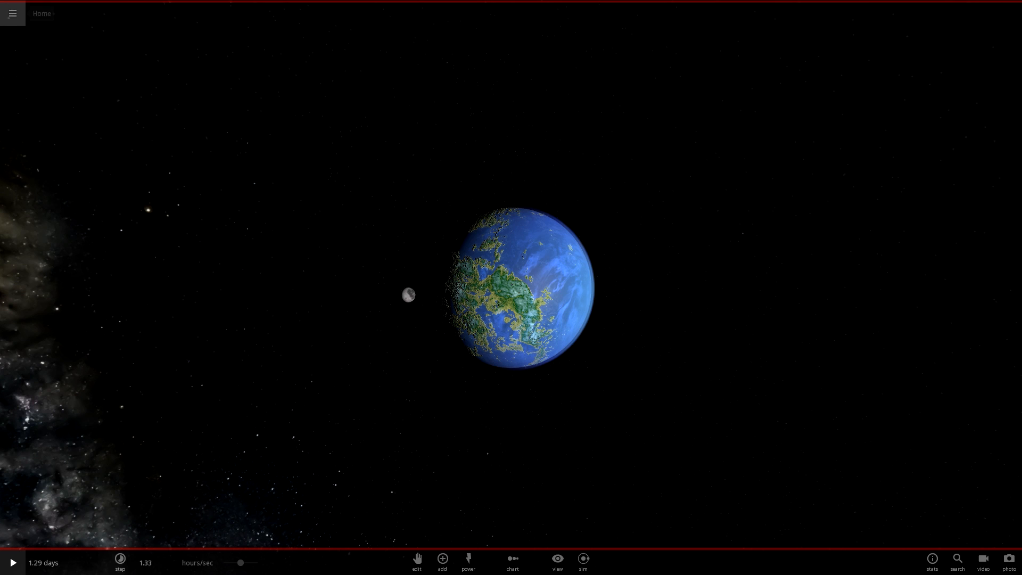
pyautogui.click(11, 13)
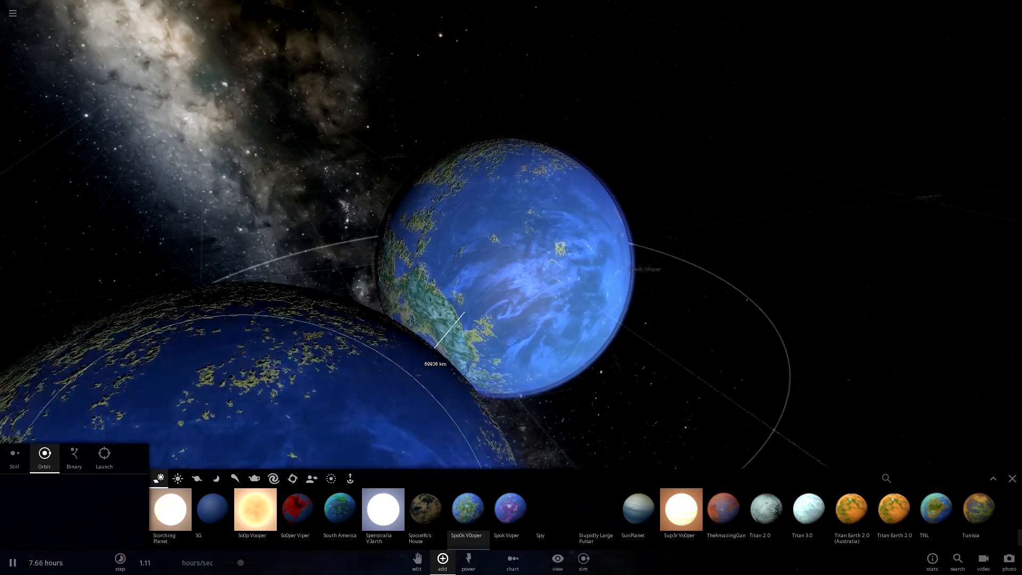
# Step: Close the Add panel and view Earth from afar with Spo0k V0oper pressed against it
pyautogui.click(196, 478)
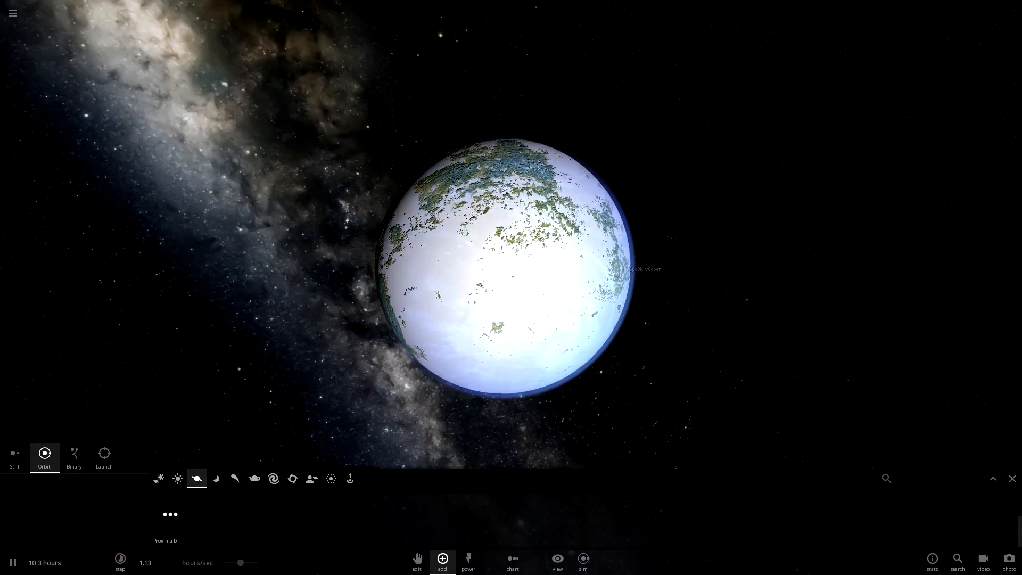
pyautogui.click(442, 559)
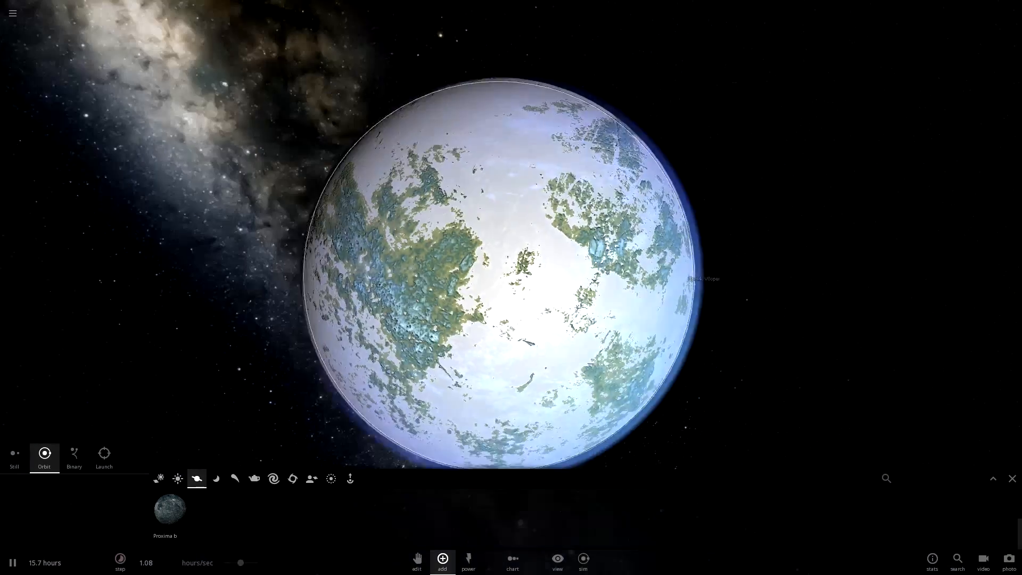
pyautogui.click(442, 559)
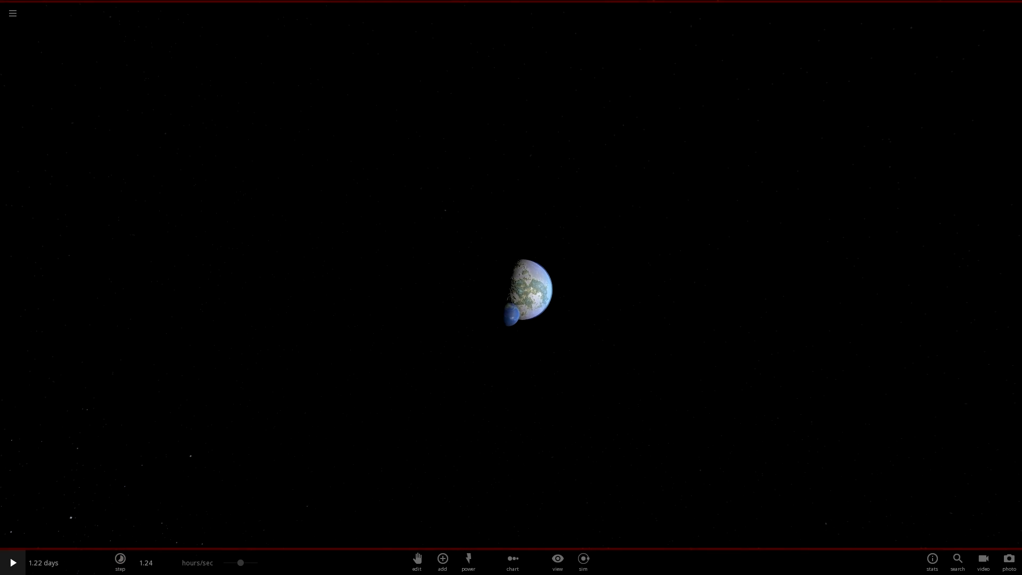
# Step: Run the simulation through the impact and select the merged white-hot Spo0k V0oper to show its Basic properties
pyautogui.click(121, 562)
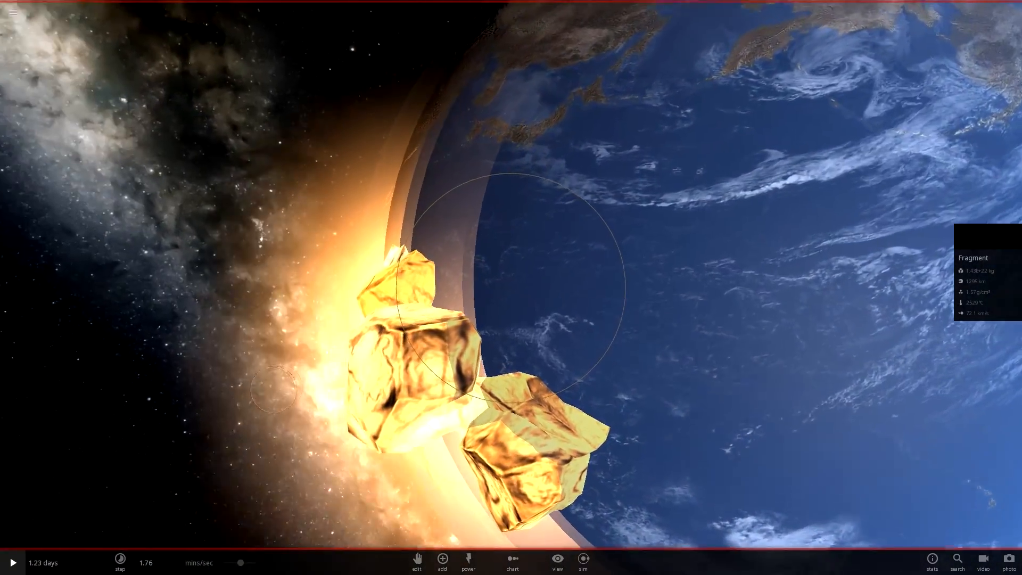
pyautogui.click(120, 561)
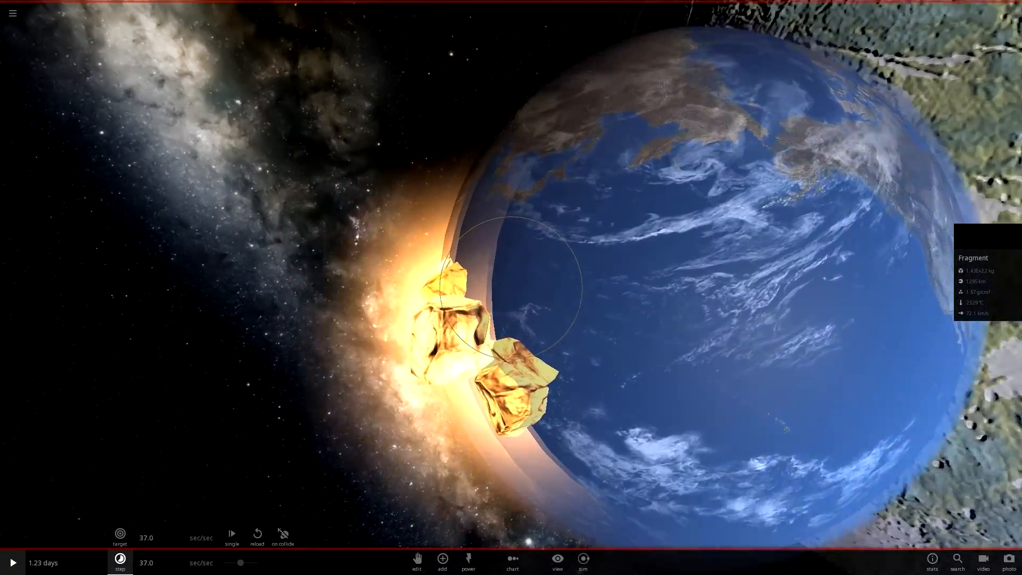
pyautogui.click(11, 562)
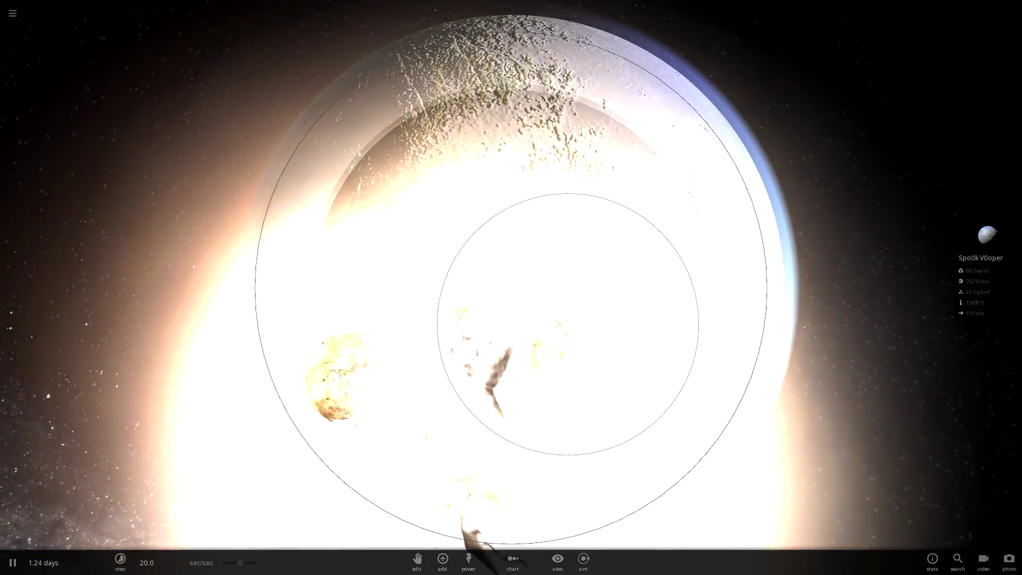
pyautogui.click(120, 562)
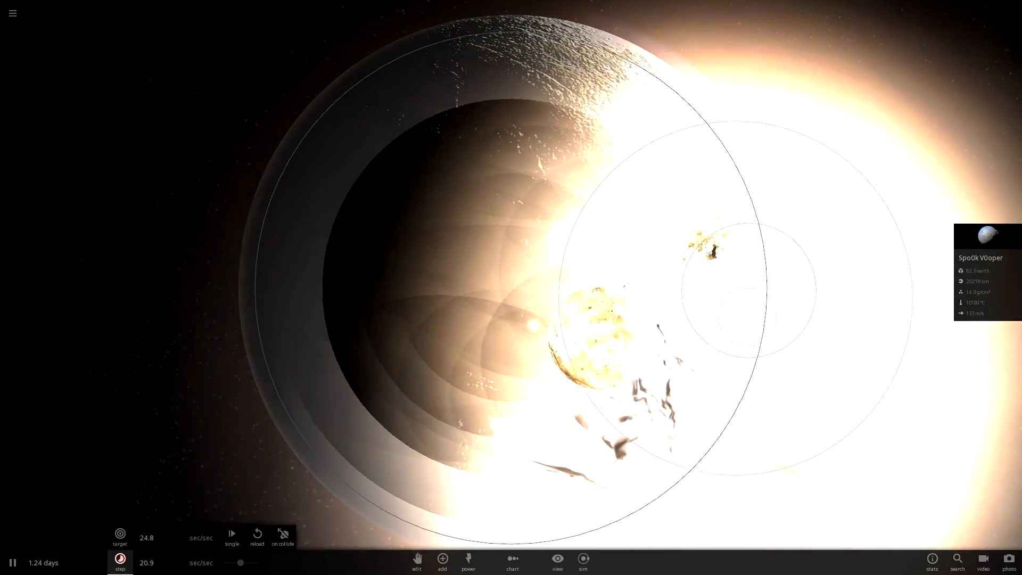
pyautogui.click(11, 562)
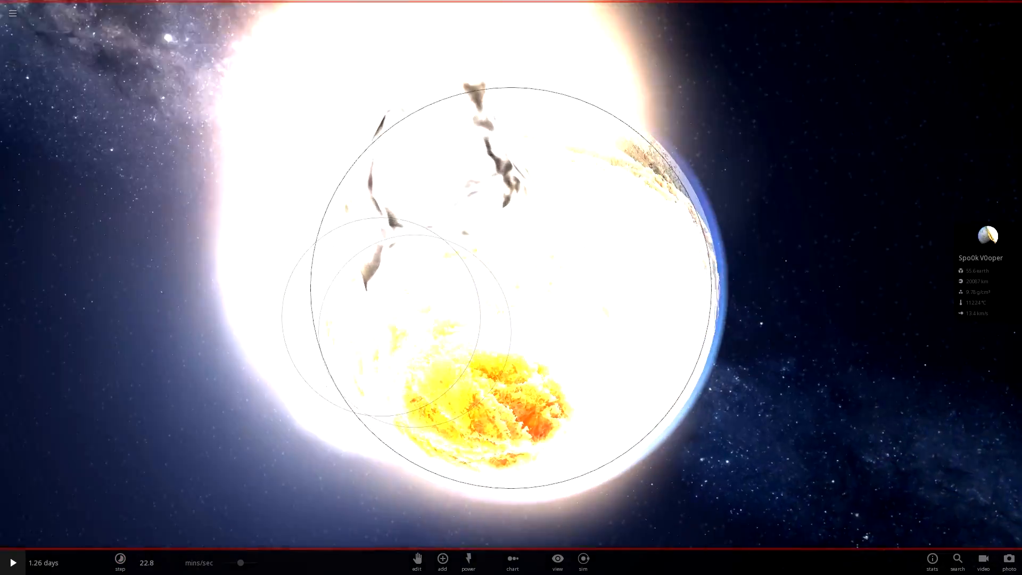
pyautogui.click(12, 562)
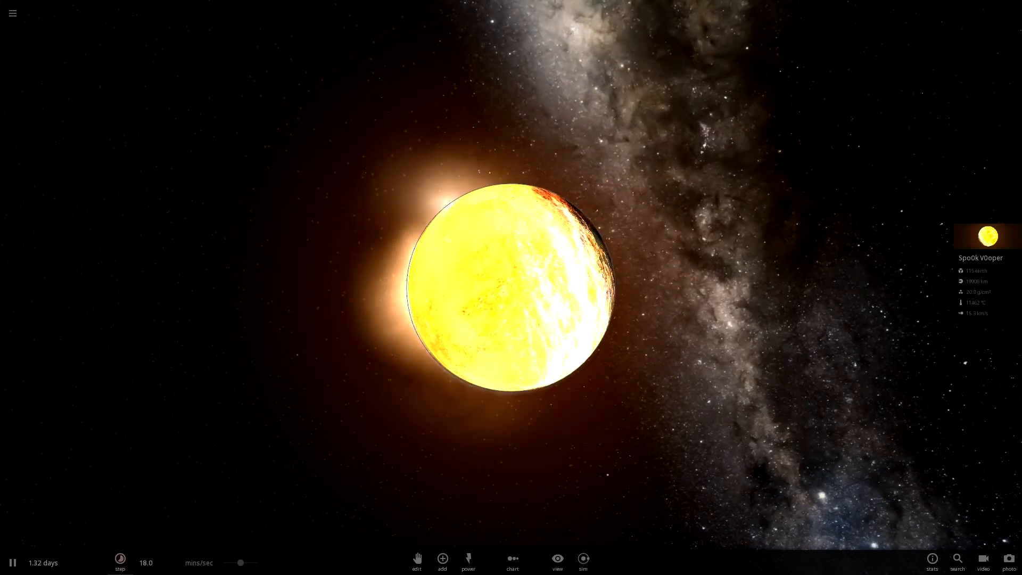
pyautogui.click(120, 560)
pyautogui.write('23.6')
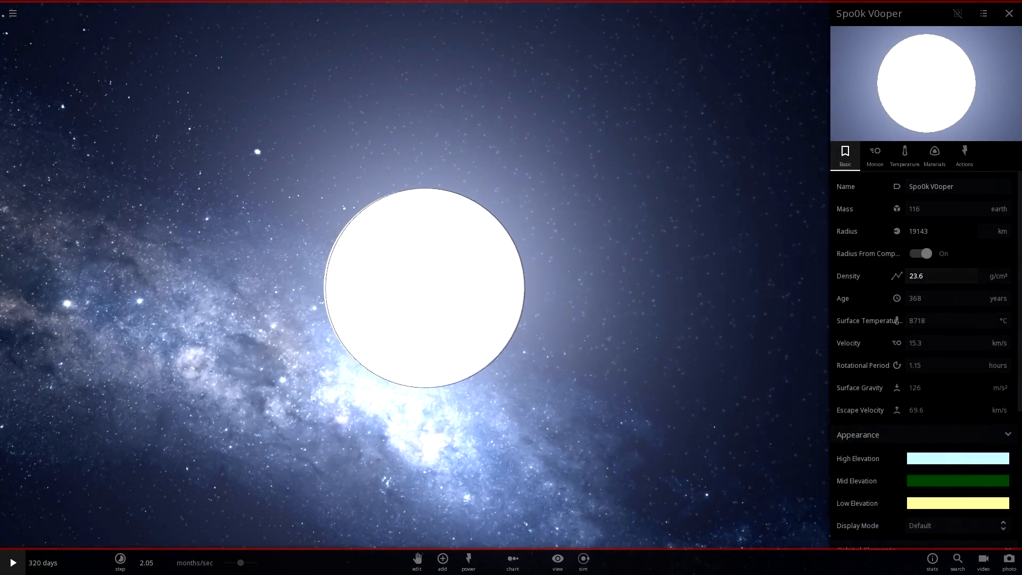
# Step: Switch Spo0k V0oper's panel to Materials, showing its iron, silicate, water and hydrogen makeup
pyautogui.click(945, 320)
pyautogui.write('9.99')
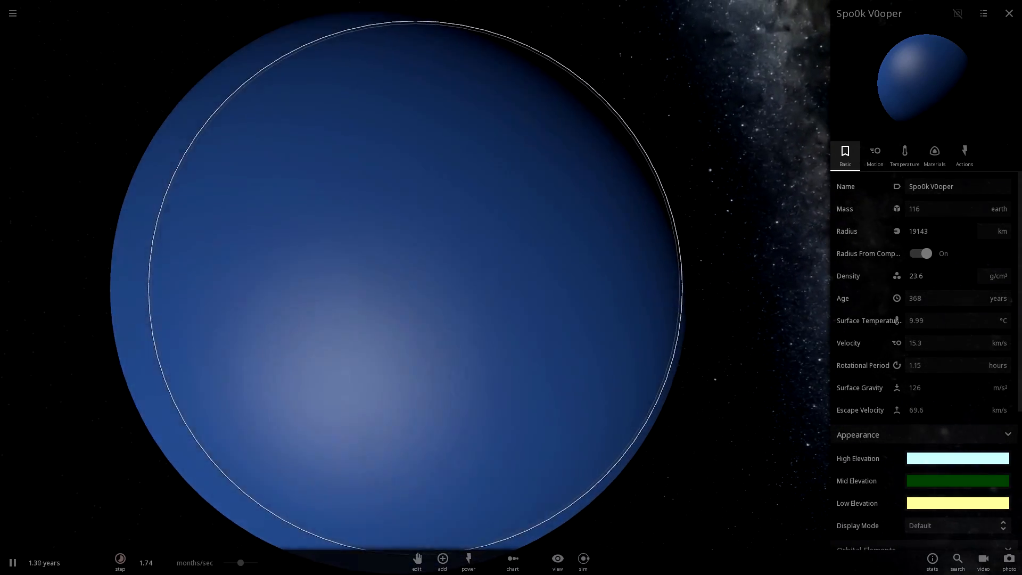
pyautogui.click(120, 559)
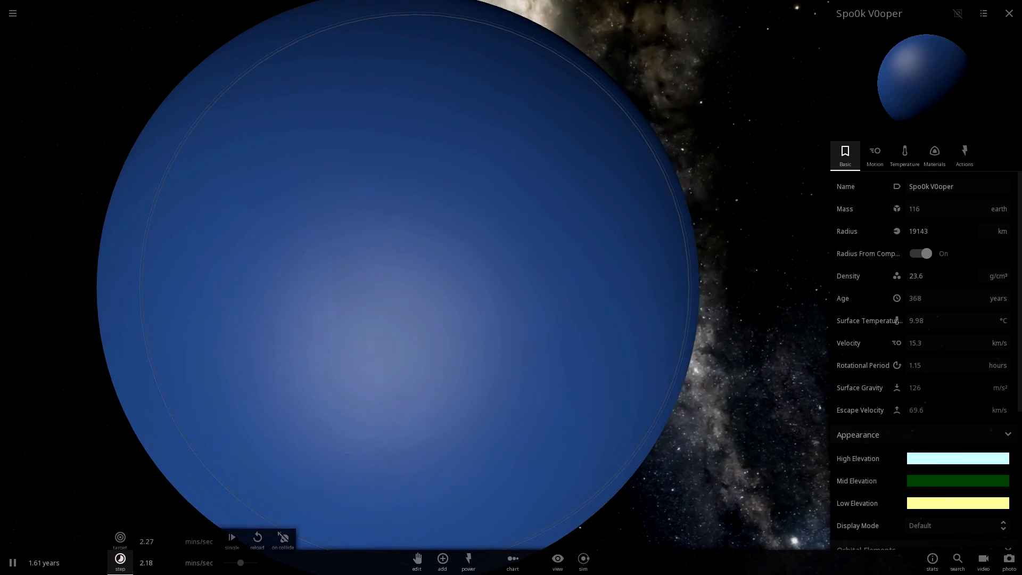
pyautogui.click(933, 154)
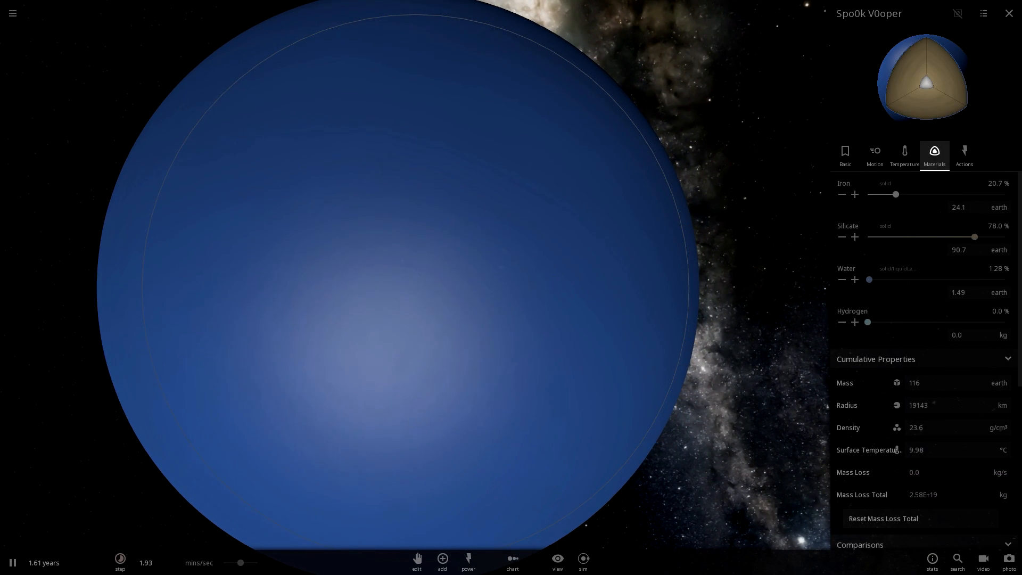
# Step: Reduce Spo0k V0oper's Water to 0%, leaving a dry yellow planet with white patches
pyautogui.click(841, 279)
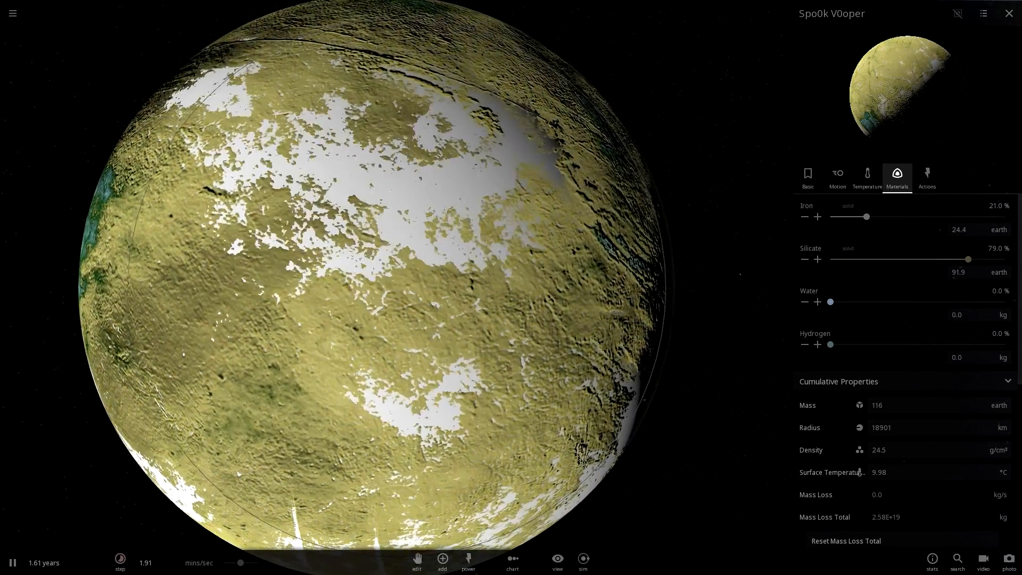
# Step: Adjust Spo0k V0oper's water with the + and − buttons to about 0.00004 %
pyautogui.click(817, 301)
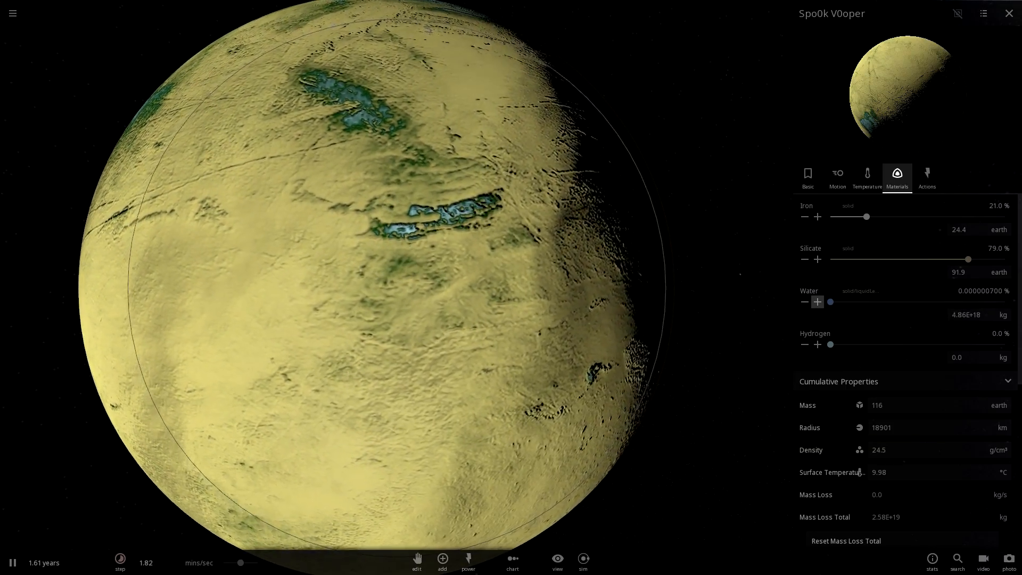
pyautogui.click(818, 301)
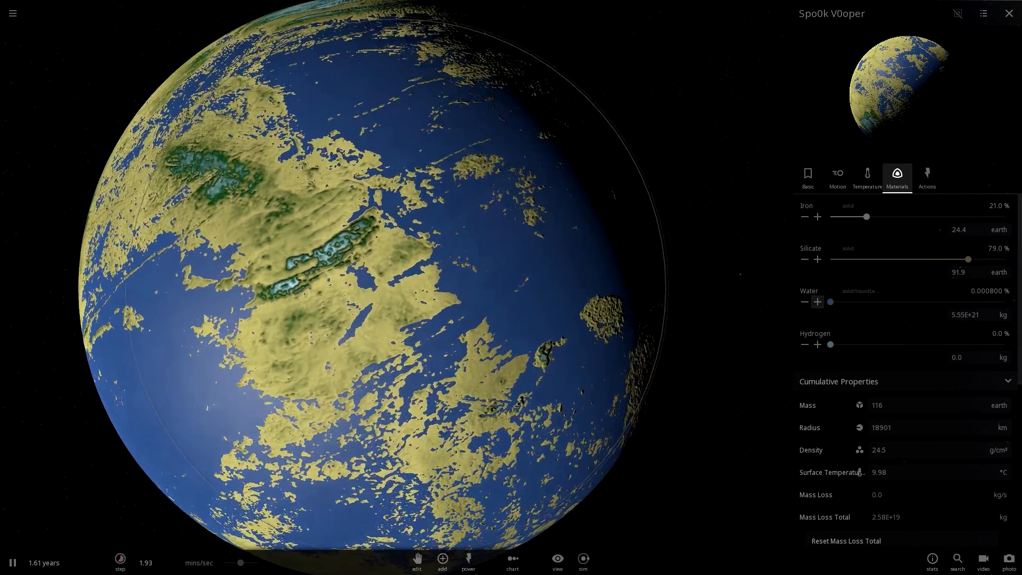
pyautogui.click(805, 301)
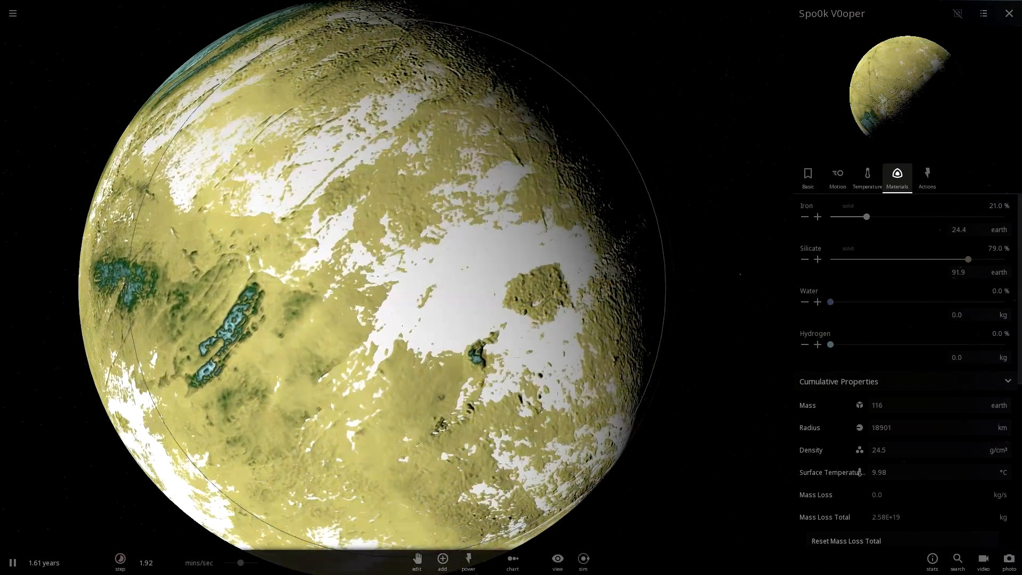
pyautogui.click(818, 301)
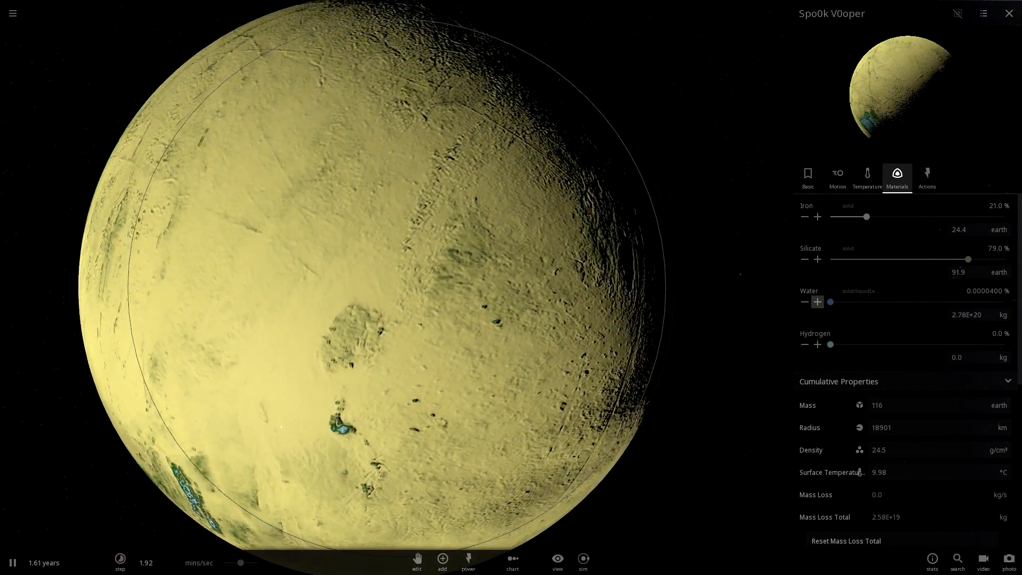
pyautogui.click(816, 301)
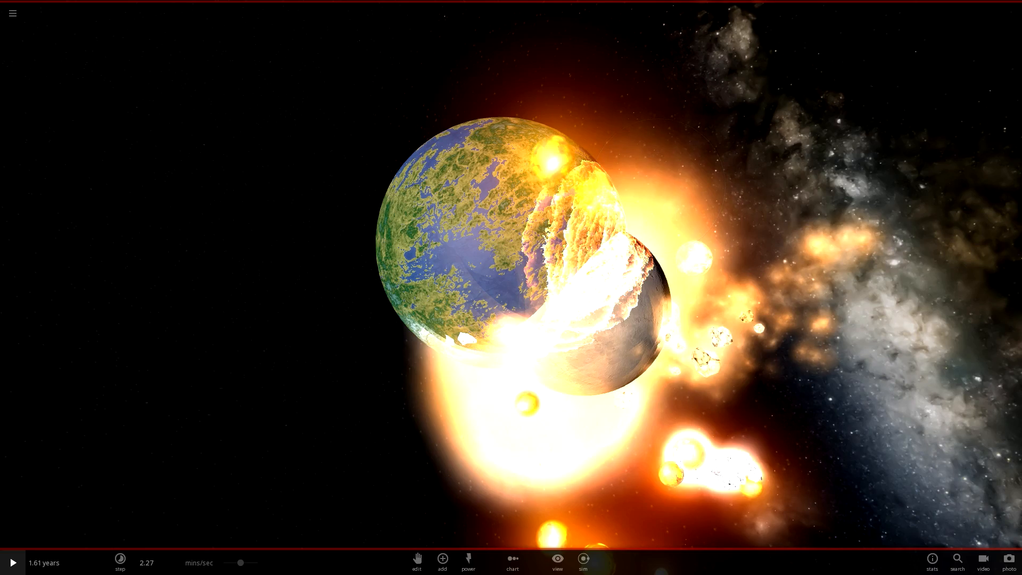
# Step: Play the simulation so Spo0k V0oper collides and becomes a molten orange world
pyautogui.click(12, 559)
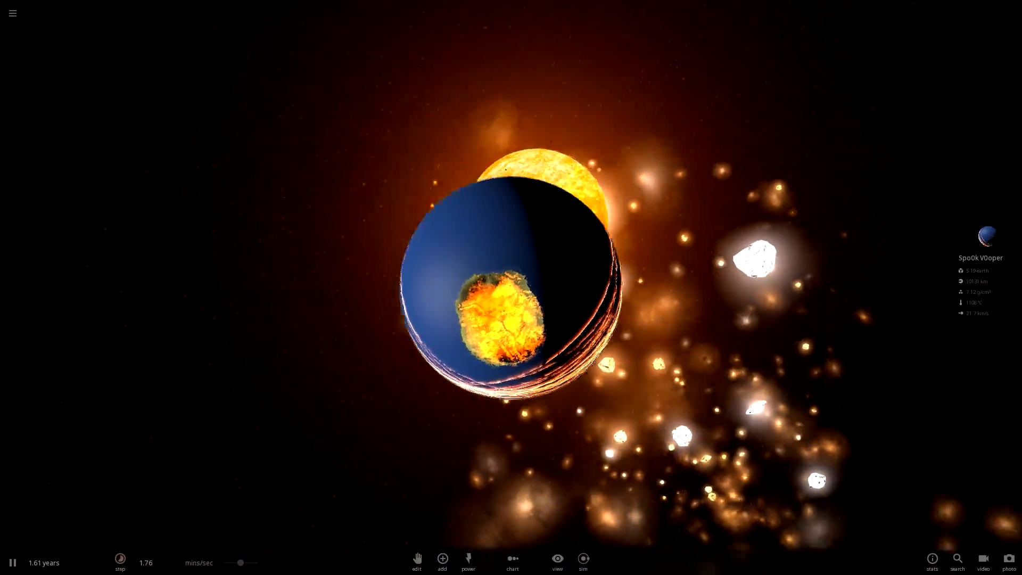
pyautogui.click(120, 559)
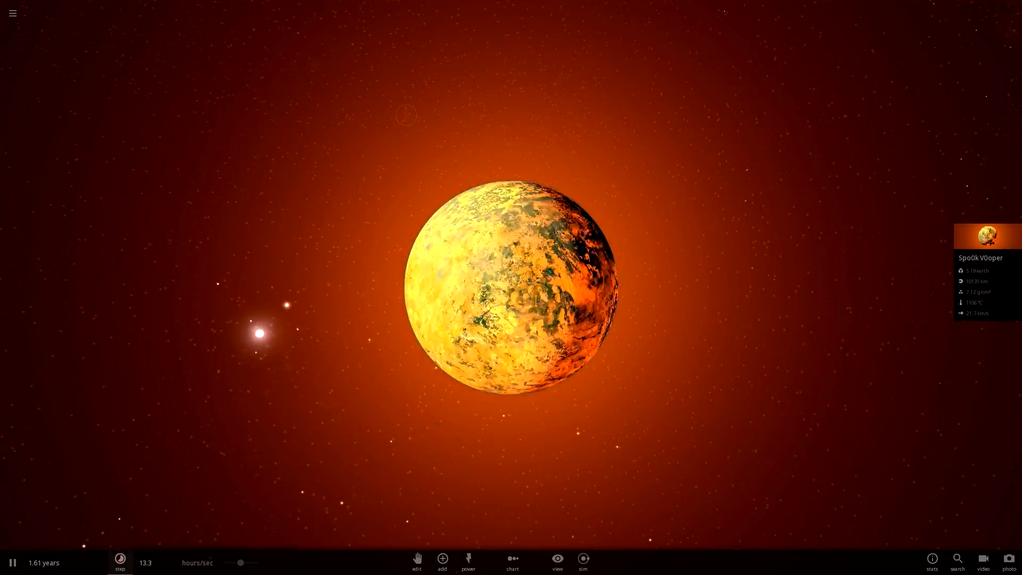
pyautogui.click(120, 562)
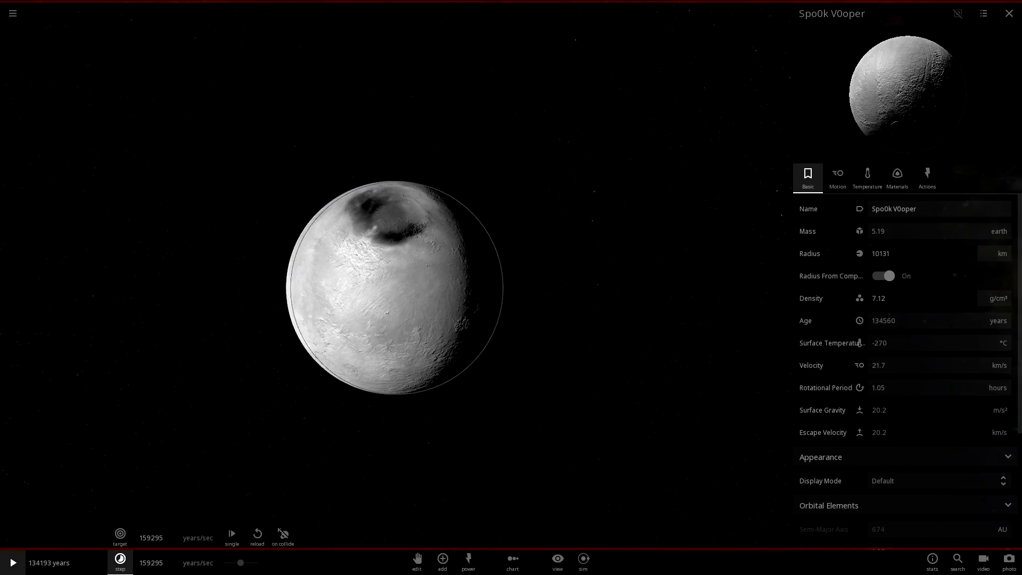
# Step: Run at years/sec to about 10,559 G years, then close the properties panel
pyautogui.click(12, 562)
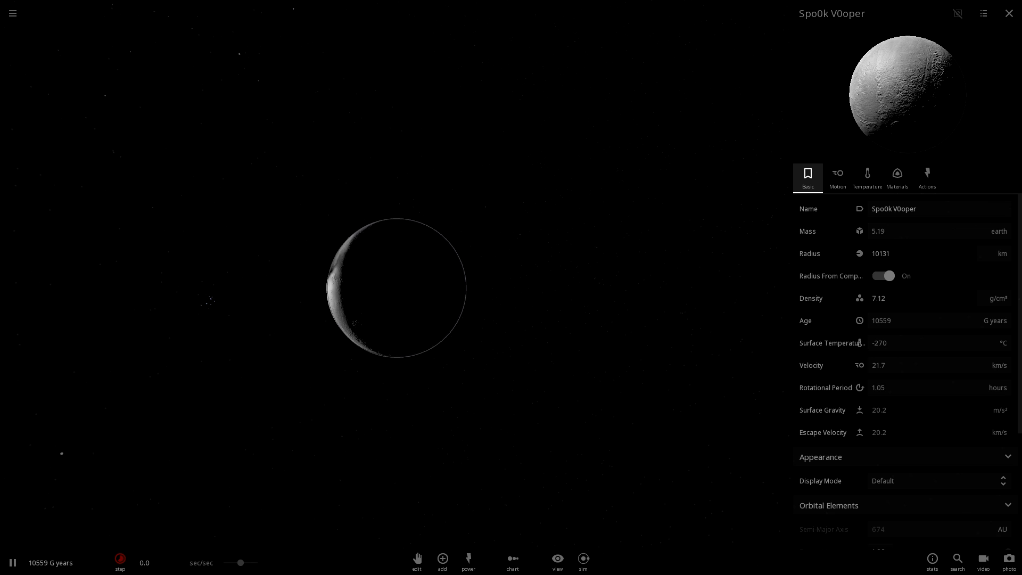
pyautogui.click(1008, 12)
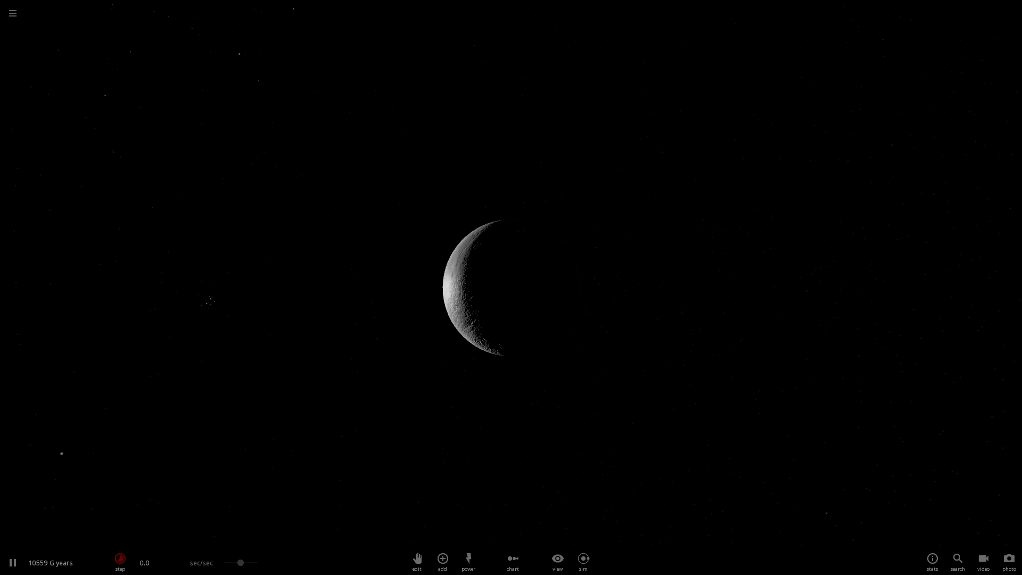